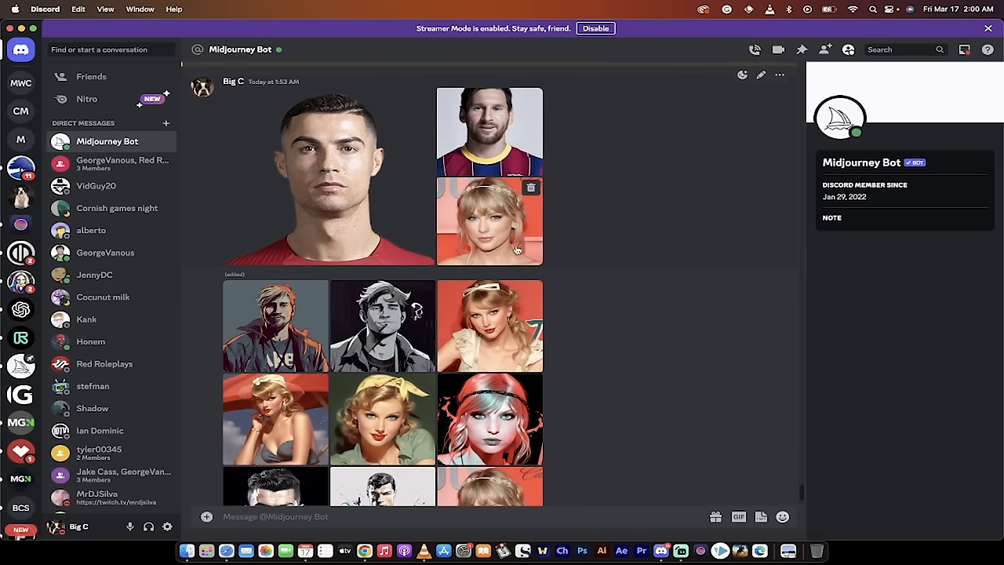
# Review the earlier Ronaldo portrait in the Midjourney Bot chat enlarged, then return to the chat.
pyautogui.scroll(-3)
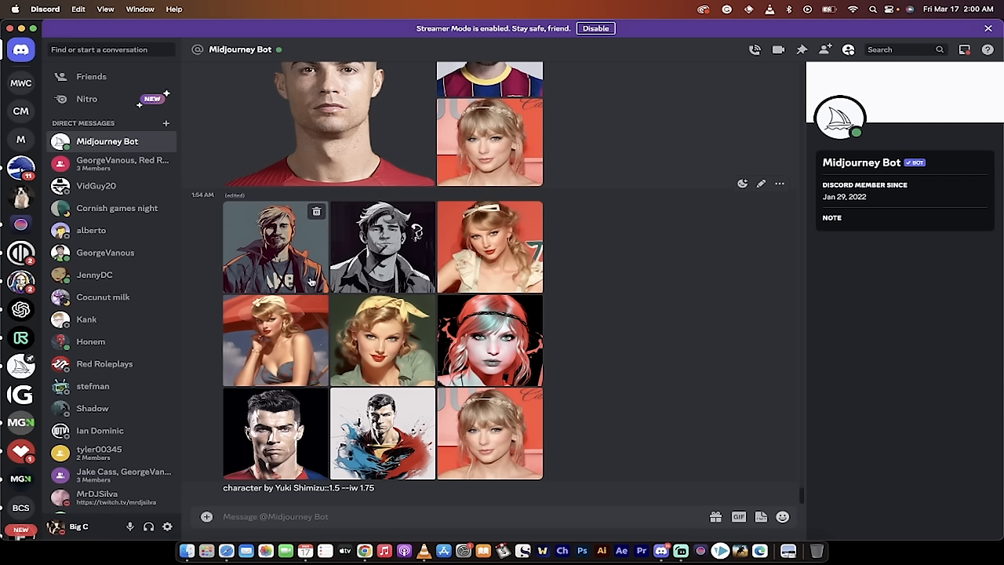
pyautogui.moveTo(492, 290)
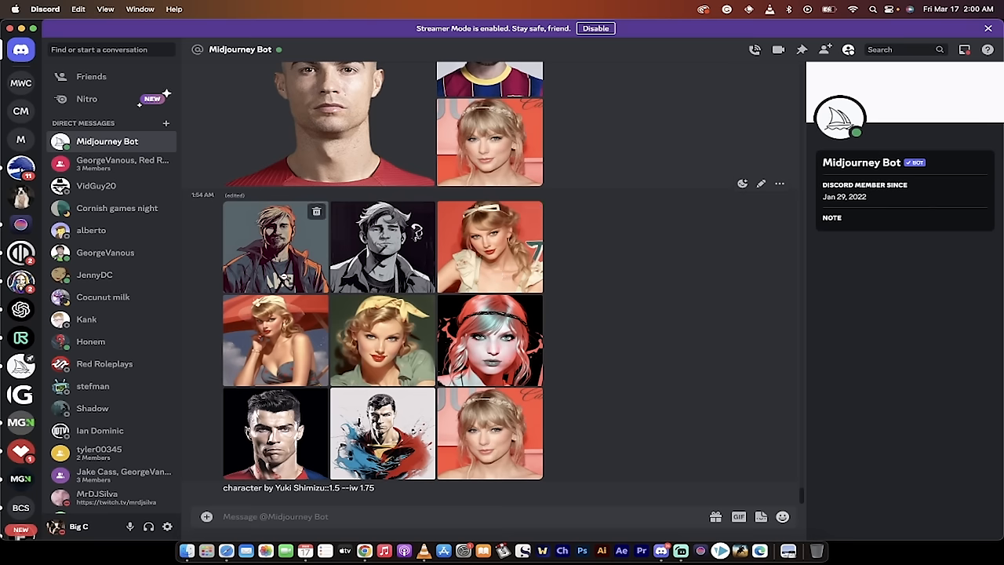
pyautogui.click(276, 248)
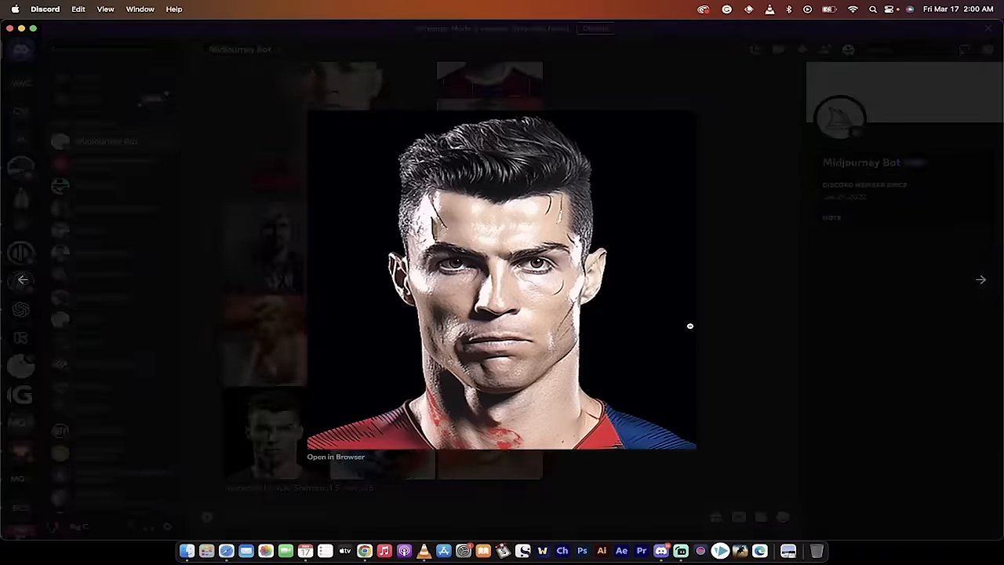
pyautogui.moveTo(743, 322)
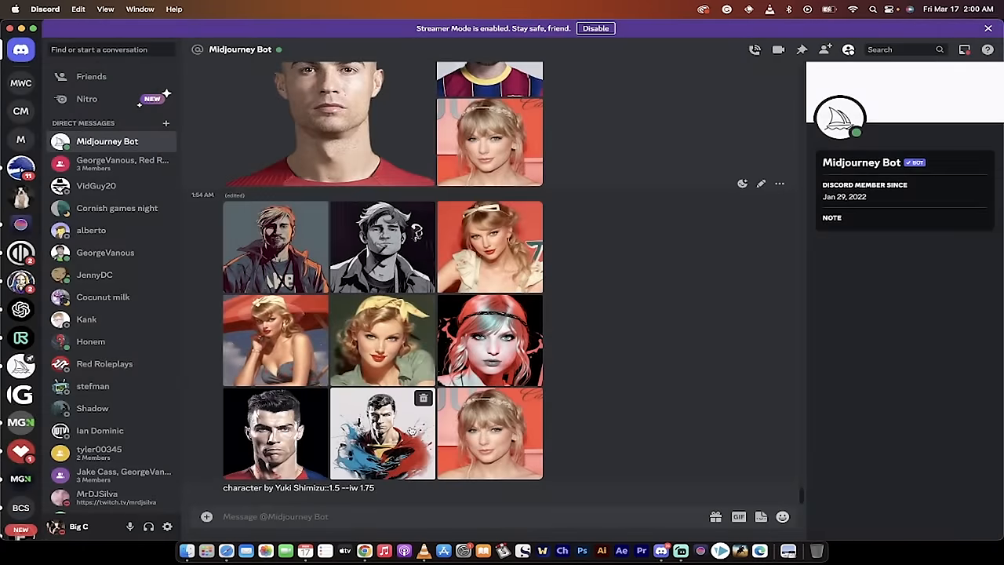
pyautogui.click(382, 433)
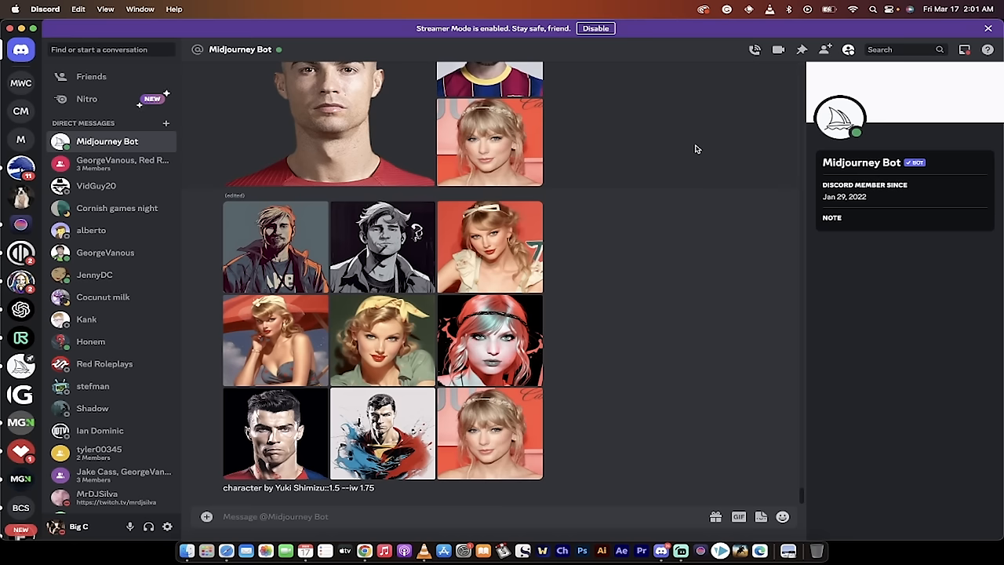
pyautogui.moveTo(637, 290)
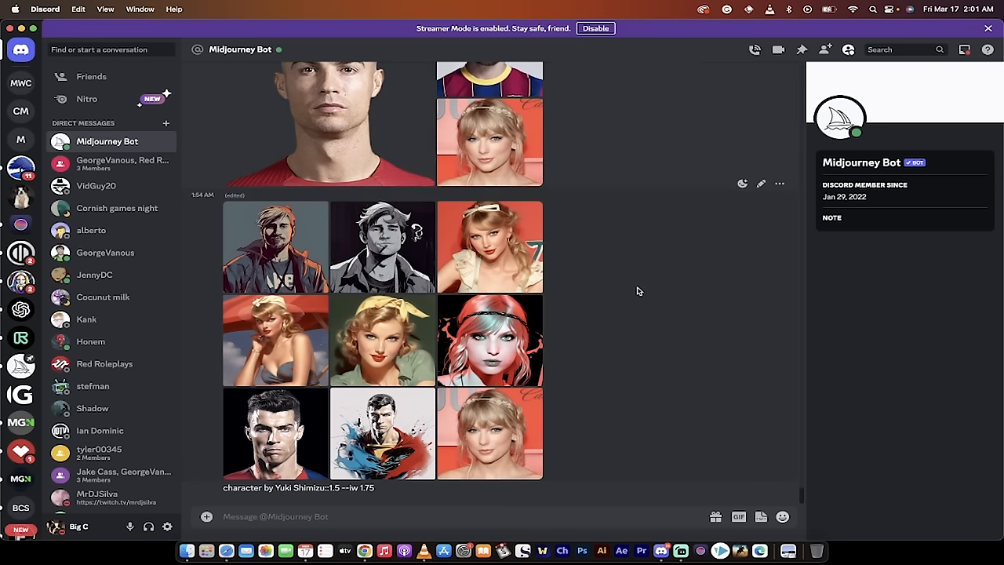
pyautogui.moveTo(631, 294)
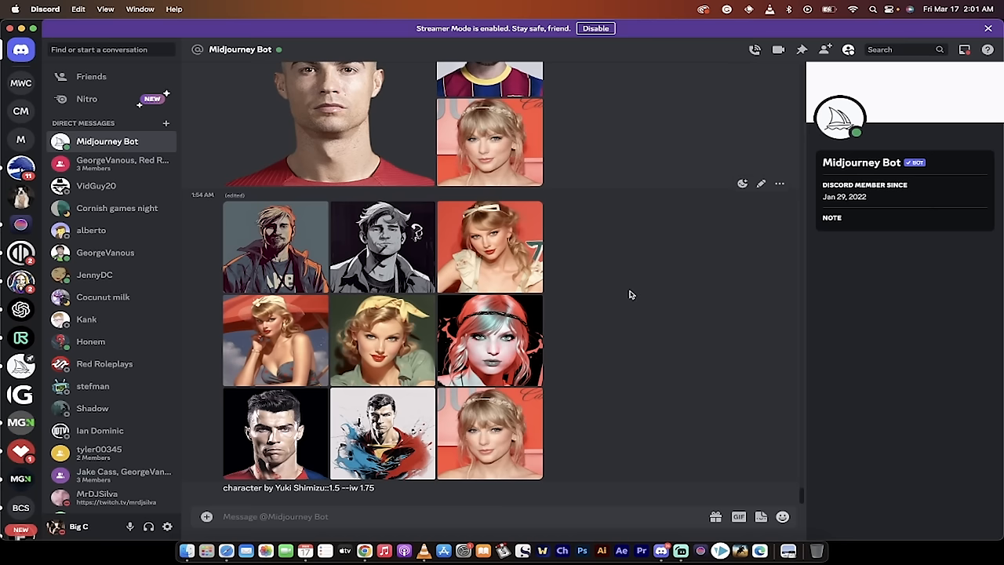
pyautogui.moveTo(279, 519)
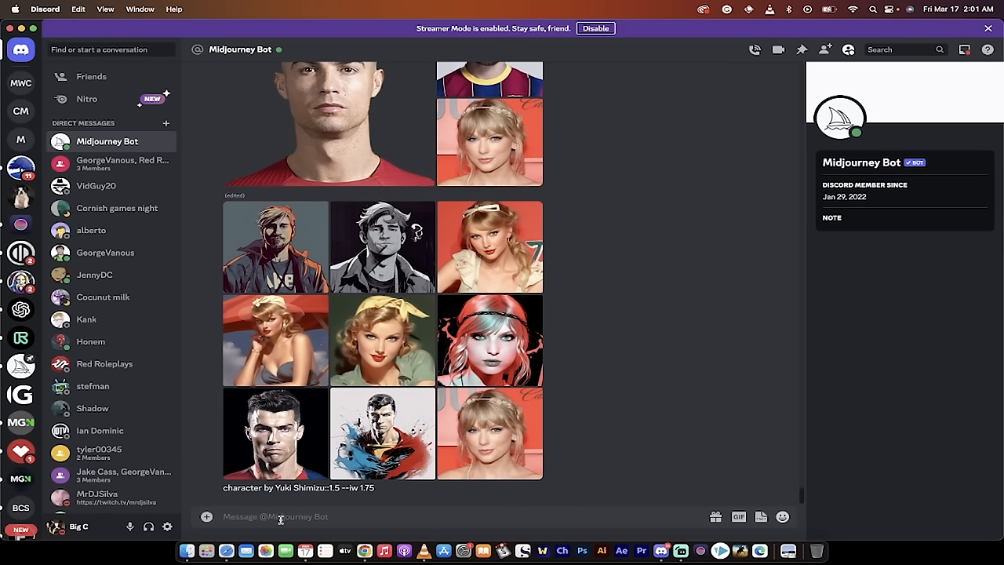
# Drag Taylor-Swift.webp from the A Cartoon Finder folder into the Midjourney Bot DM to upload it.
pyautogui.click(187, 548)
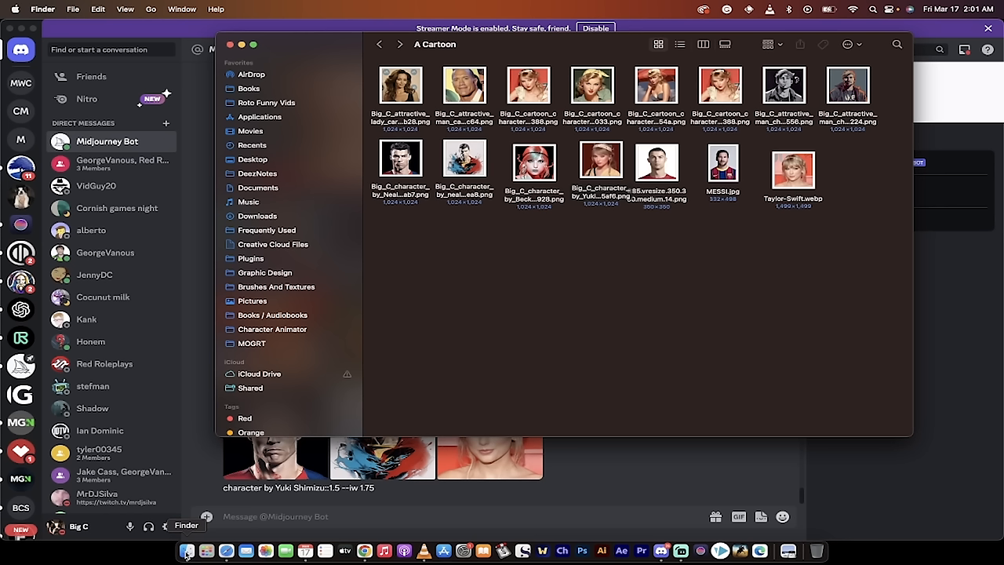
pyautogui.moveTo(635, 340)
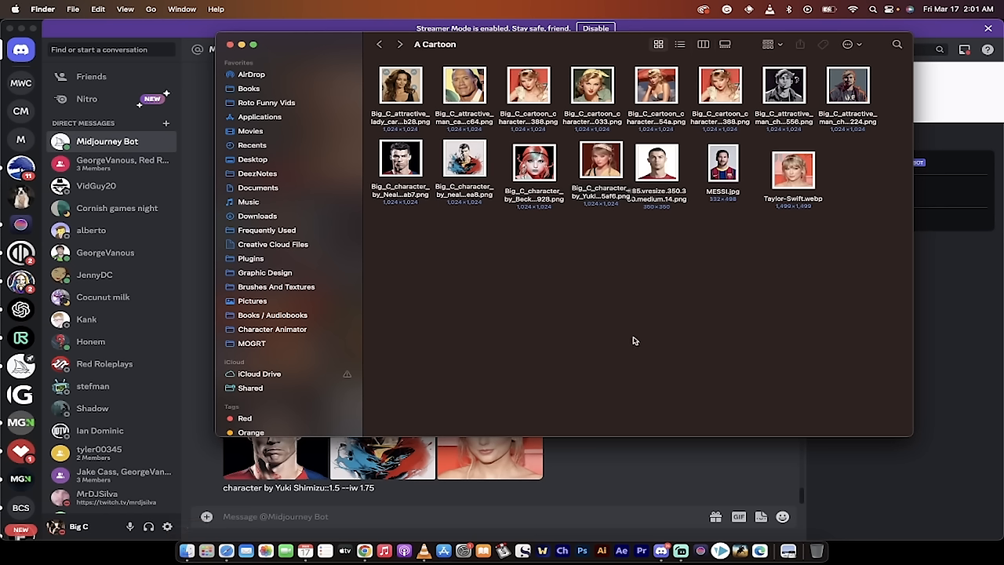
pyautogui.moveTo(705, 341)
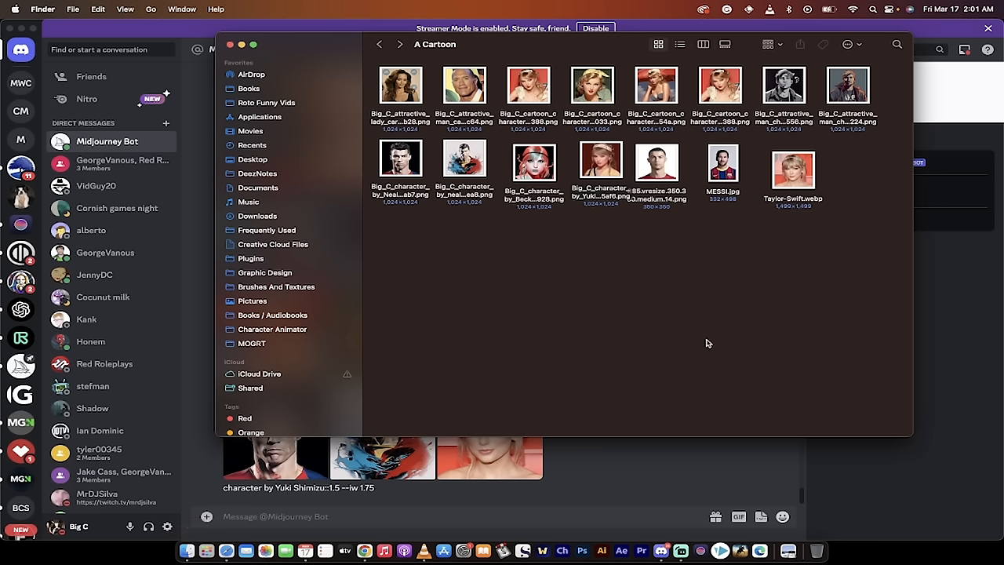
pyautogui.click(792, 161)
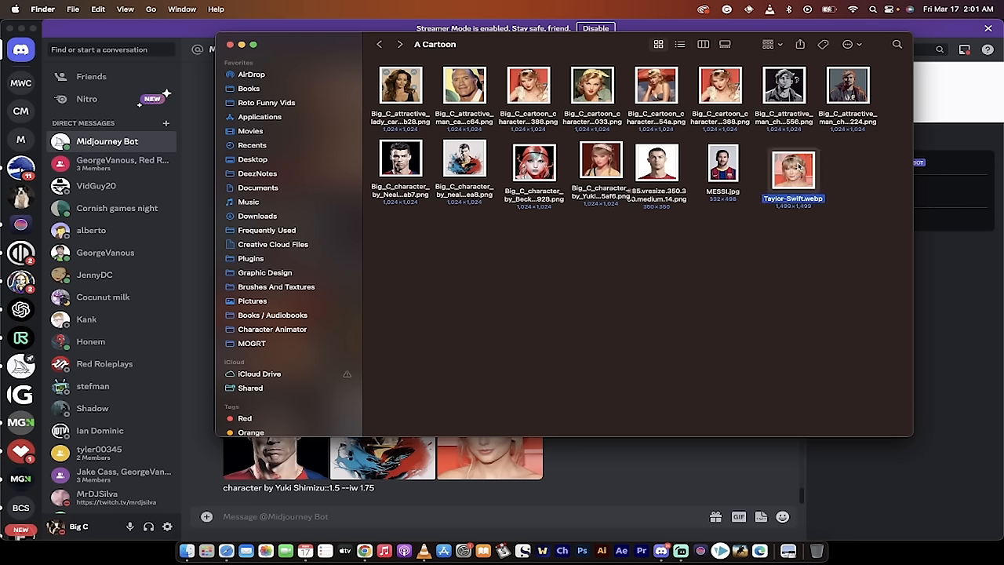
pyautogui.moveTo(794, 165); pyautogui.dragTo(561, 361)
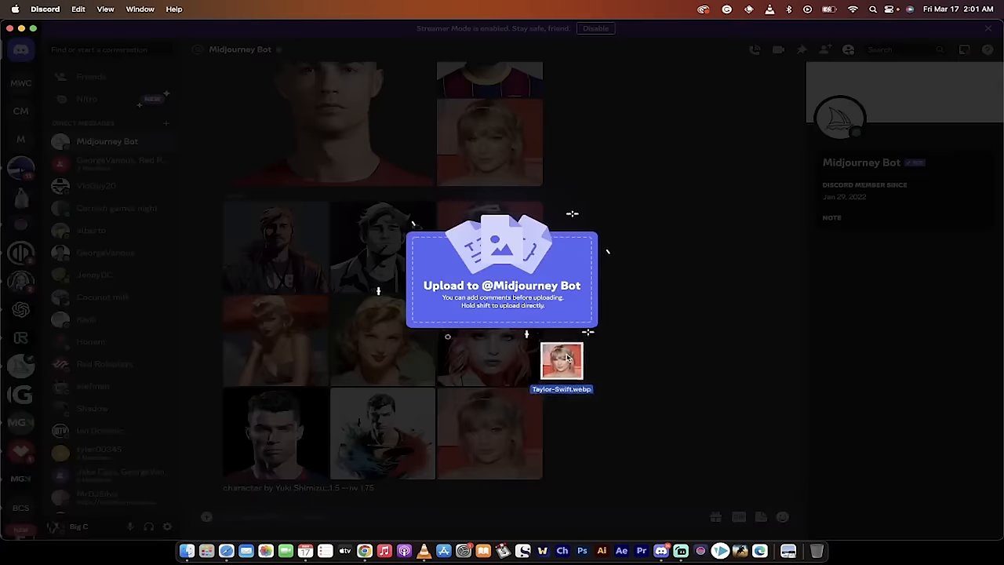
pyautogui.moveTo(561, 361); pyautogui.dragTo(462, 317)
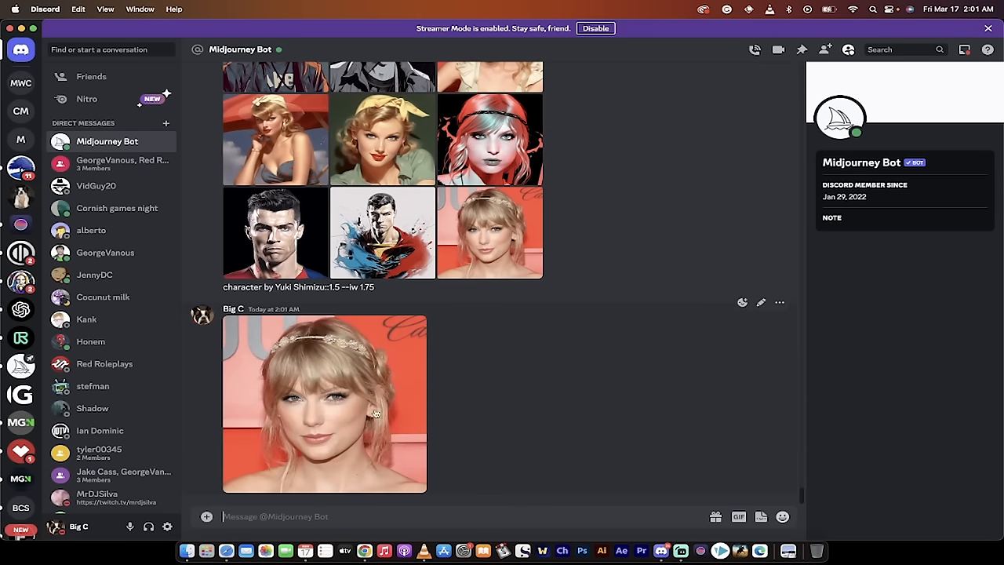
pyautogui.moveTo(139, 205)
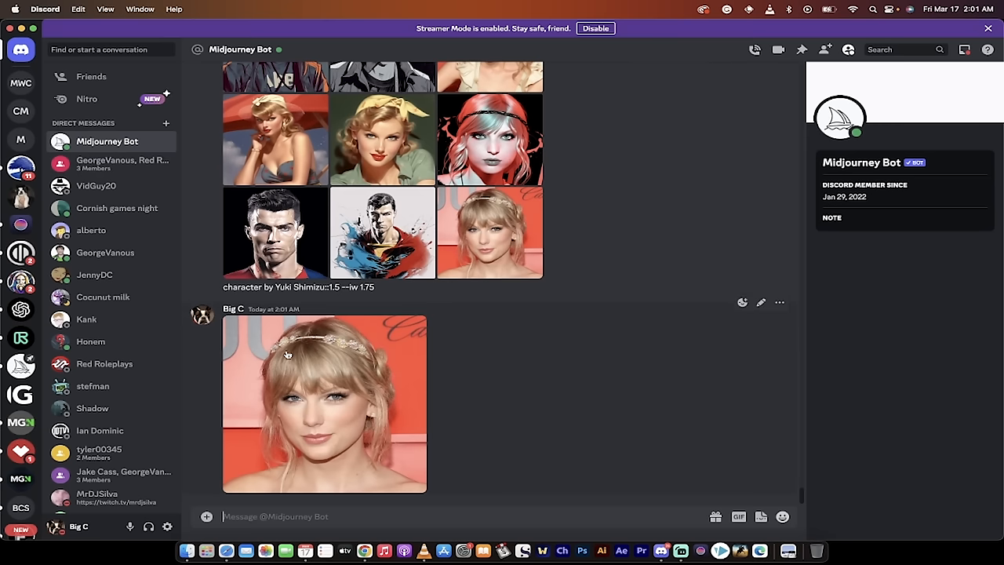
# Copy the uploaded Taylor Swift image's cdn.discordapp.com link and post it as a new chat message.
pyautogui.rightClick(323, 405)
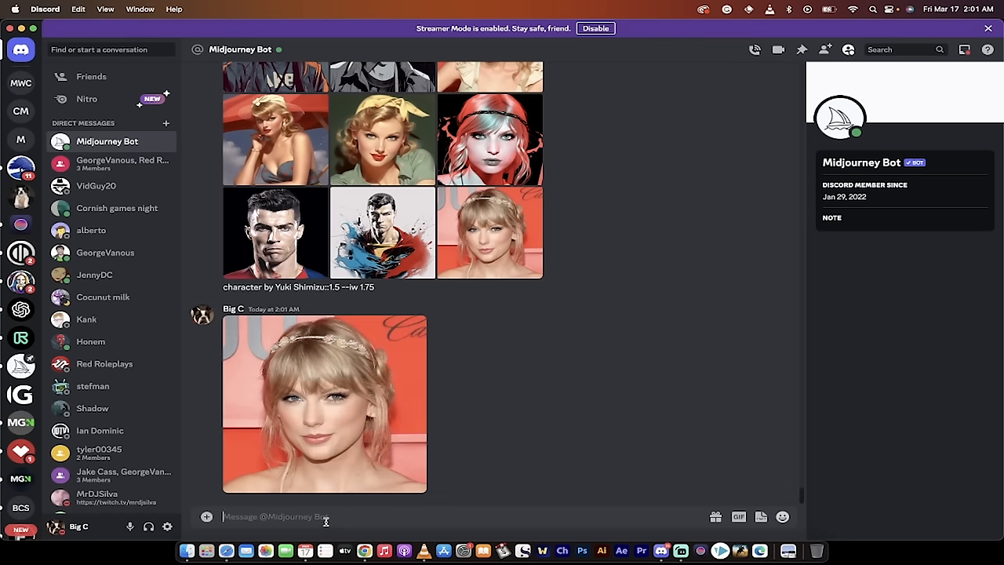
pyautogui.write('https://cdn.discordapp.com/attachments/1004210781786751108/1086212755939414036/Taylor-Swift.webp')
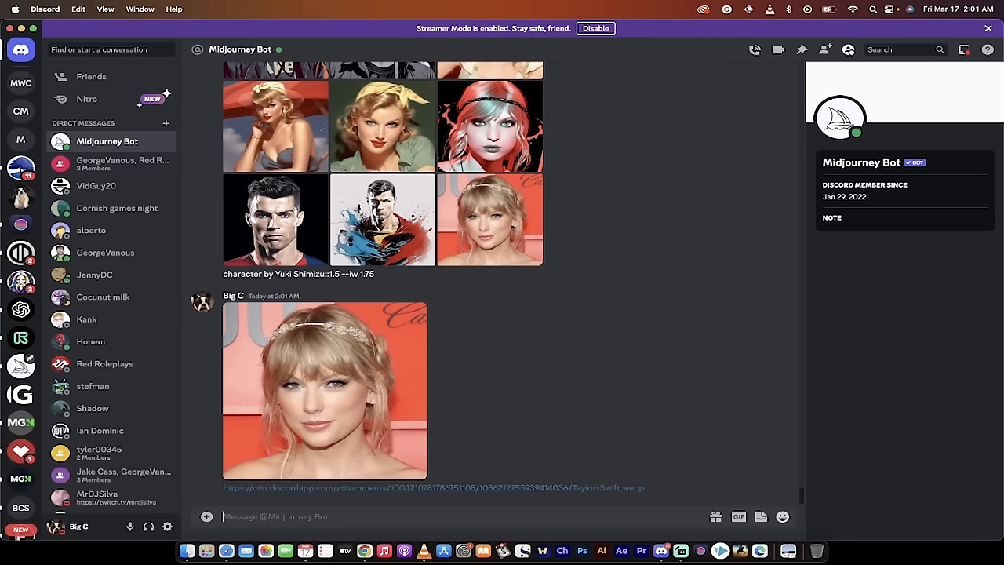
pyautogui.scroll(-3)
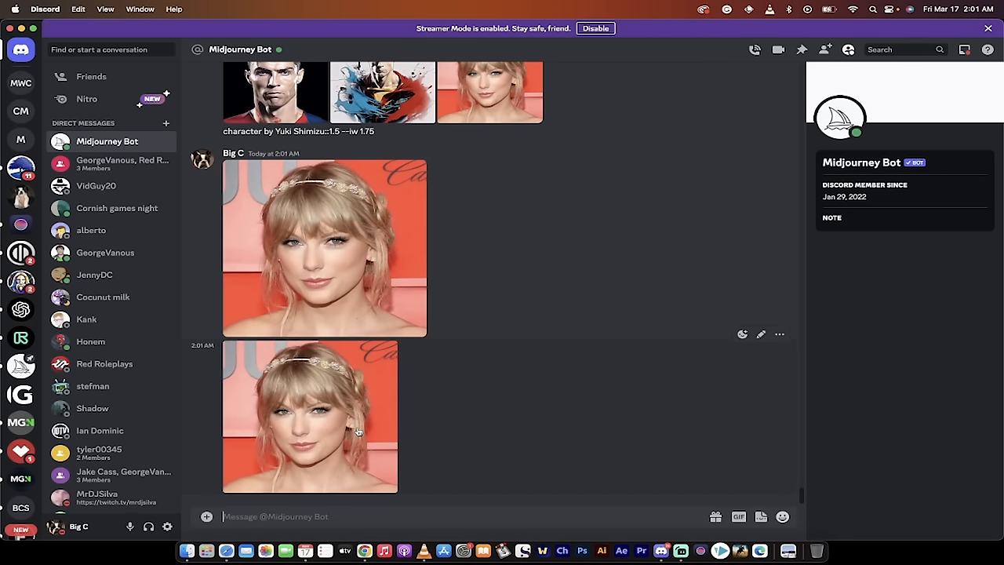
pyautogui.moveTo(335, 378)
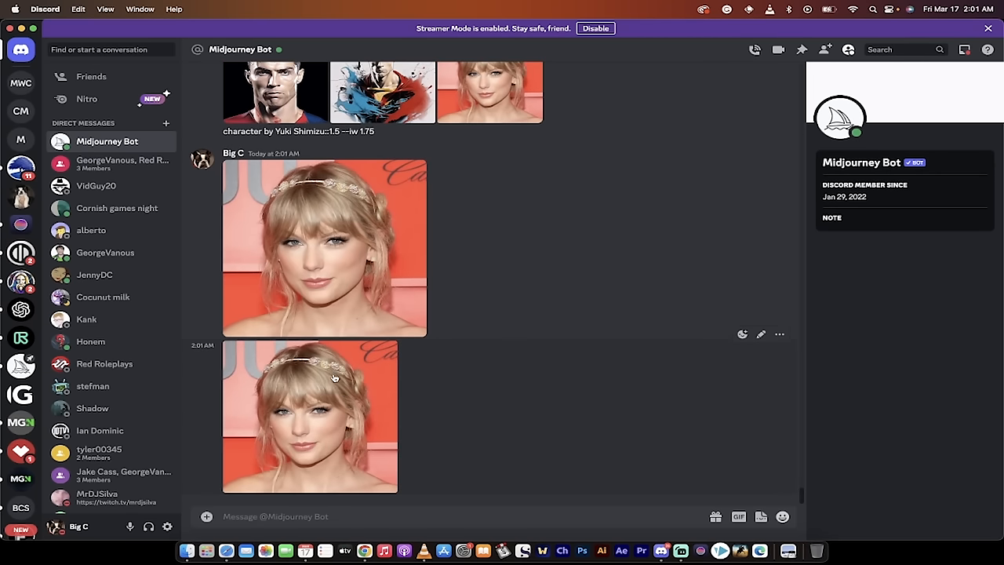
pyautogui.moveTo(274, 504)
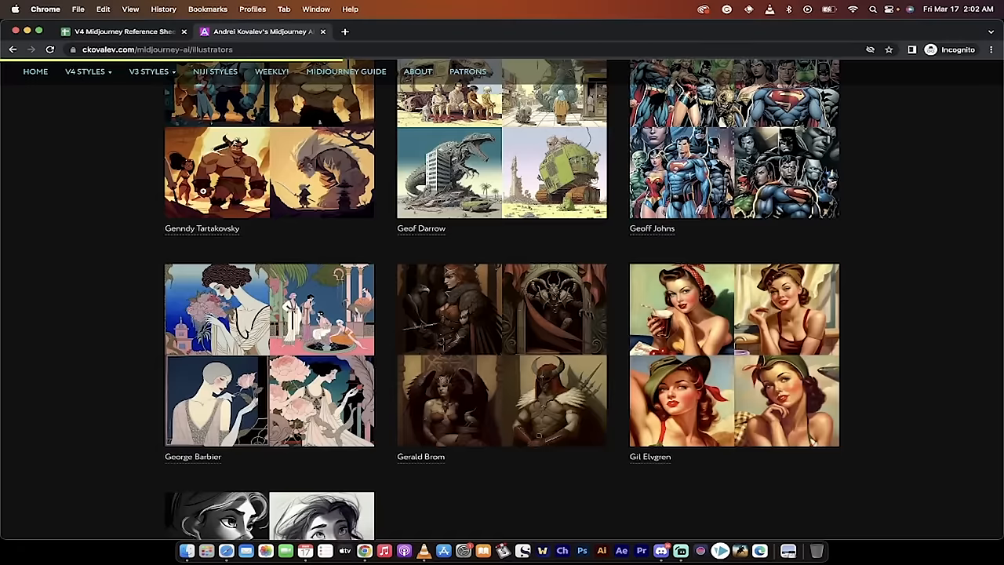
# Navigate Midlibrary to the V4 Styles overview and open the Illustrators style list.
pyautogui.scroll(3)
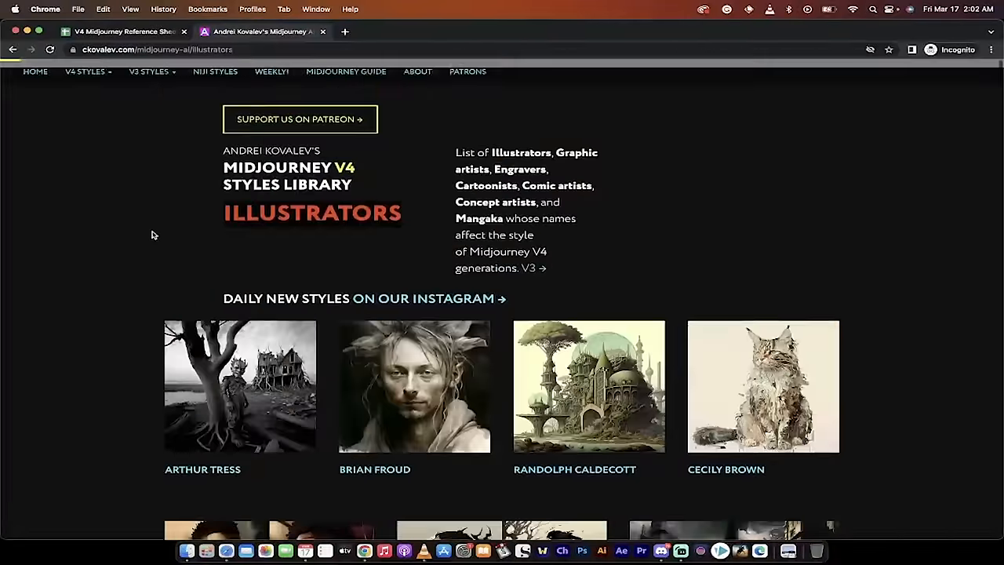
pyautogui.scroll(-3)
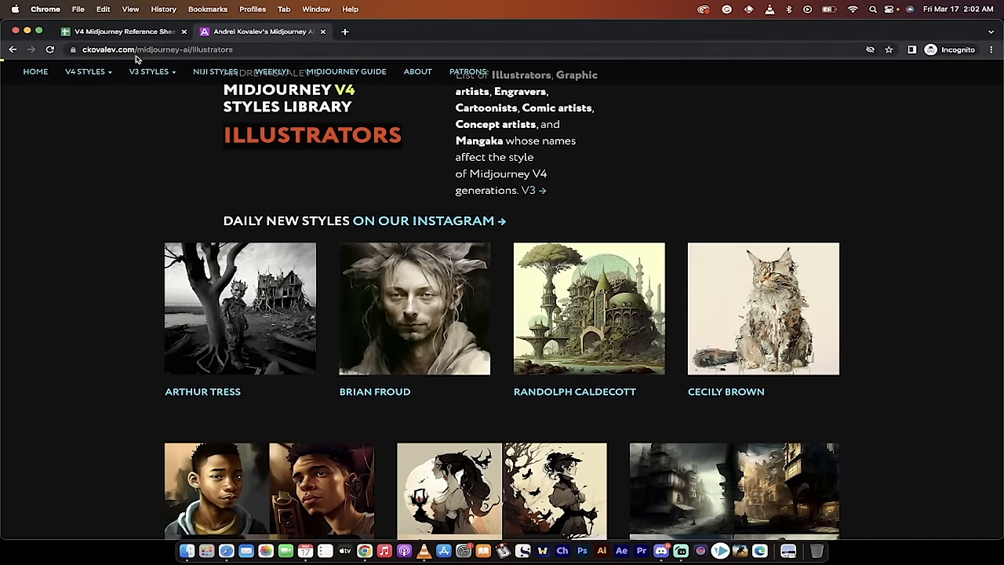
pyautogui.moveTo(53, 237)
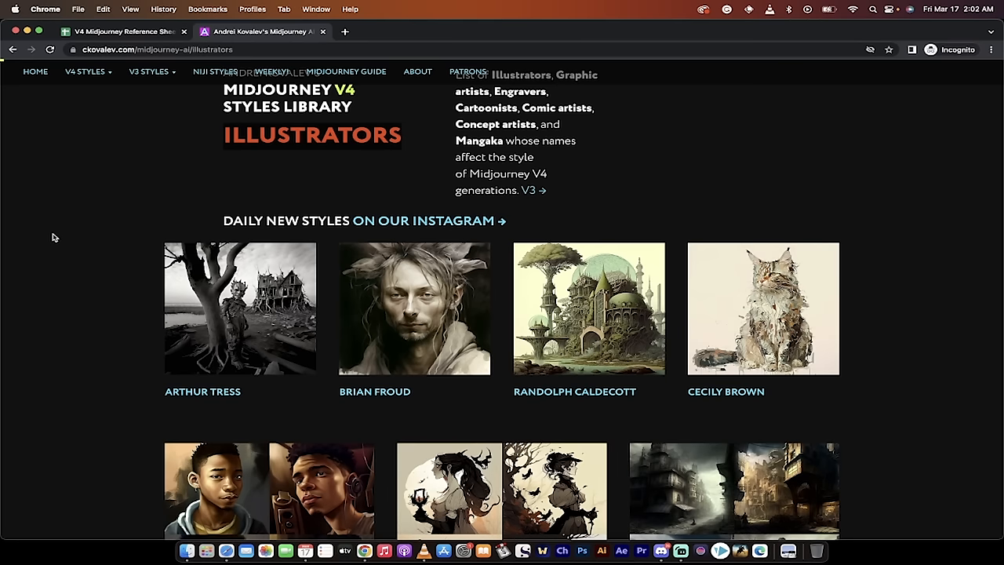
pyautogui.moveTo(64, 229)
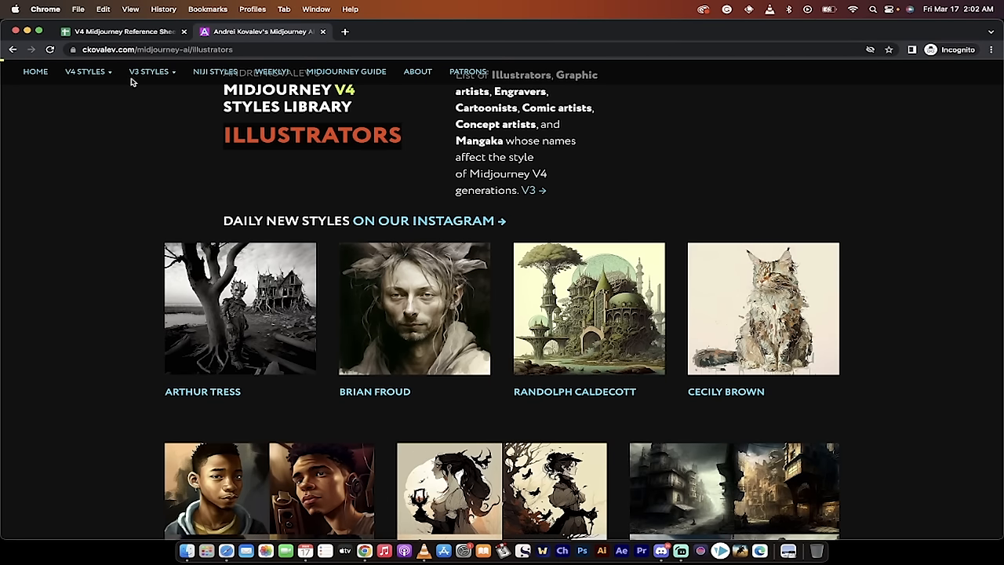
pyautogui.click(34, 72)
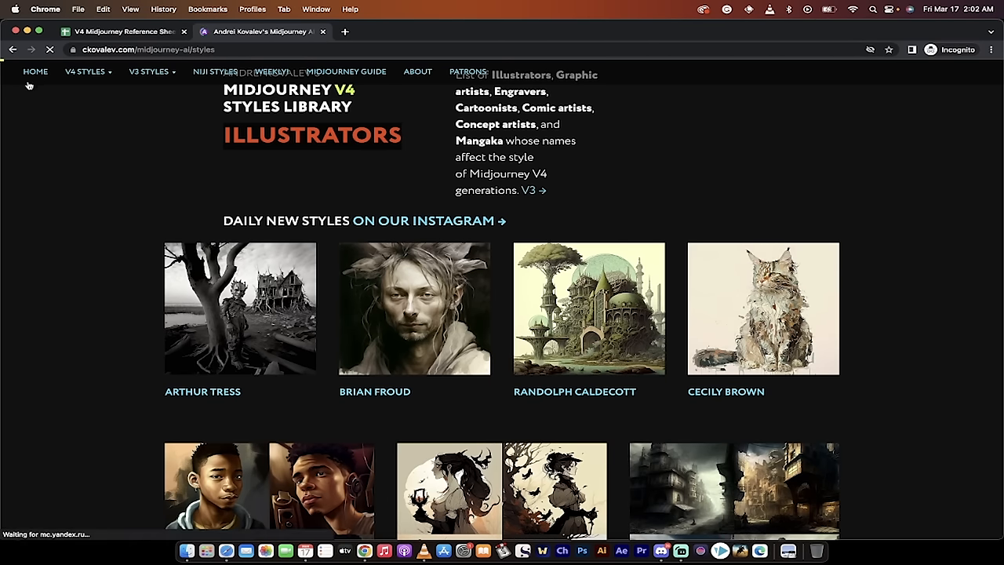
pyautogui.click(34, 72)
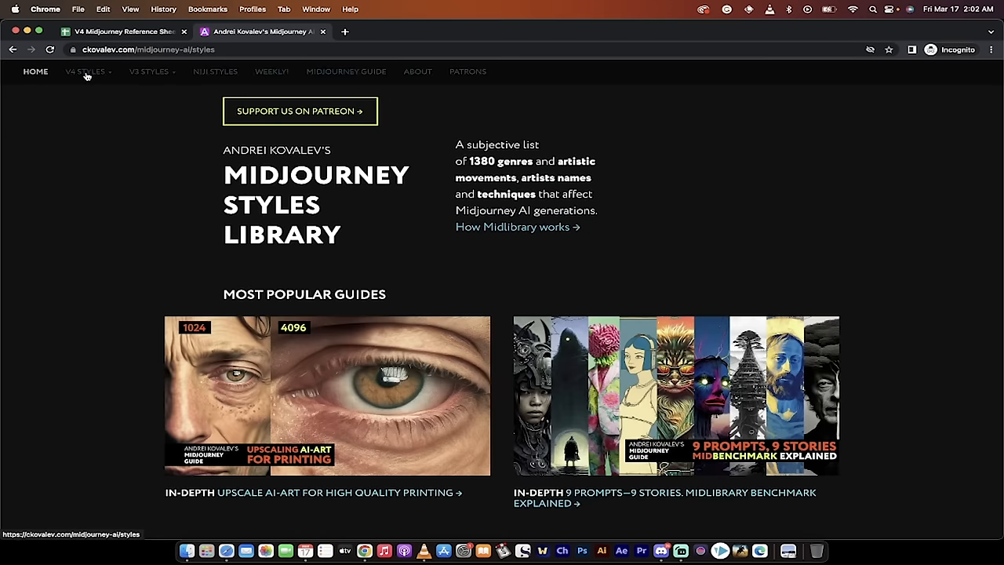
pyautogui.click(85, 72)
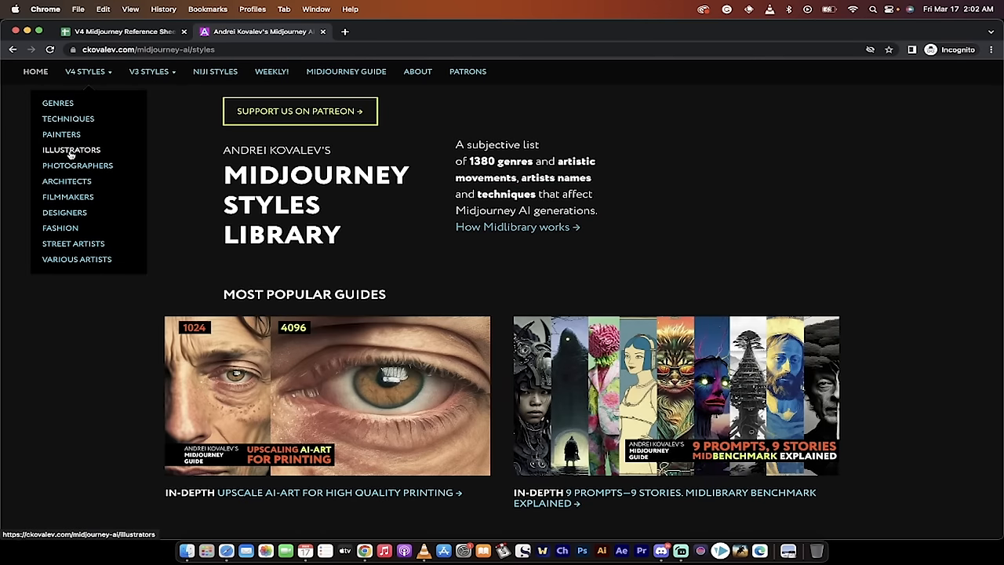
pyautogui.click(70, 151)
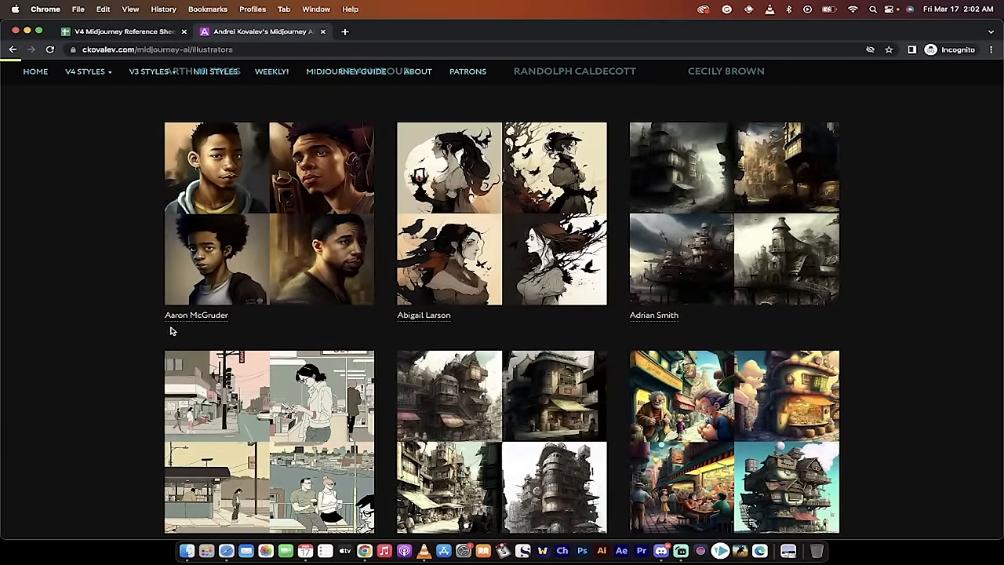
pyautogui.moveTo(220, 310)
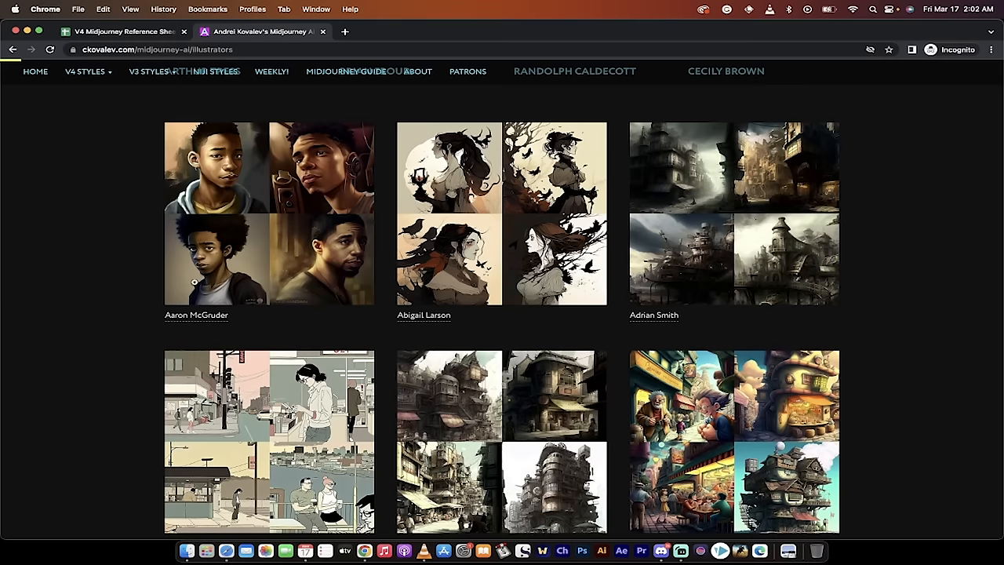
# Browse down through the illustrator preview grids artist by artist, then return to the top.
pyautogui.scroll(-3)
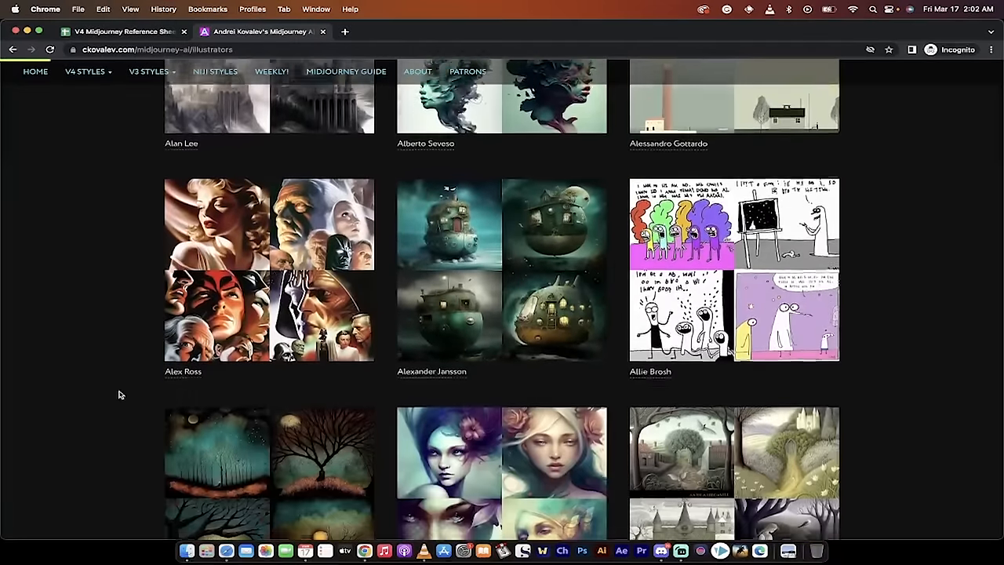
pyautogui.scroll(-3)
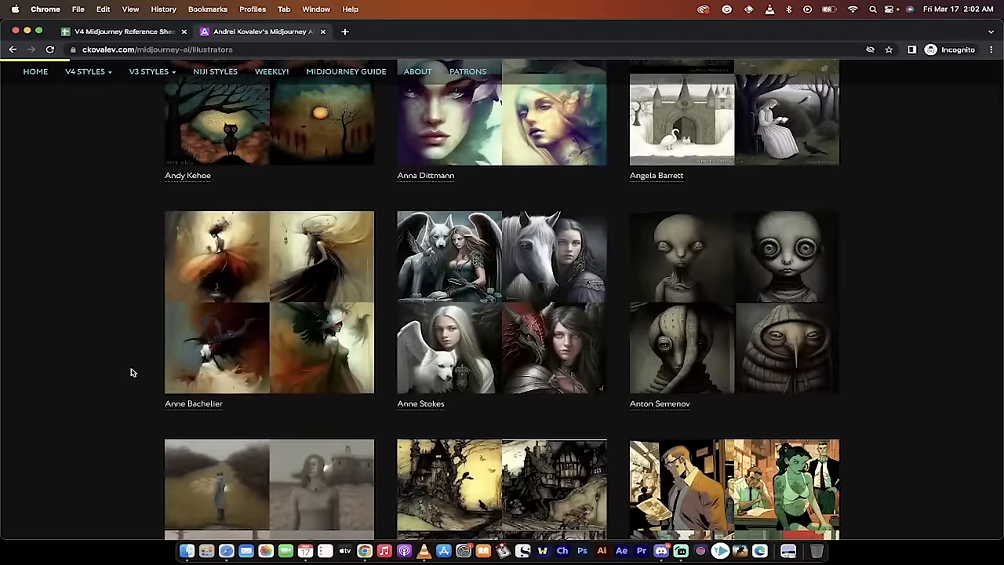
pyautogui.scroll(-3)
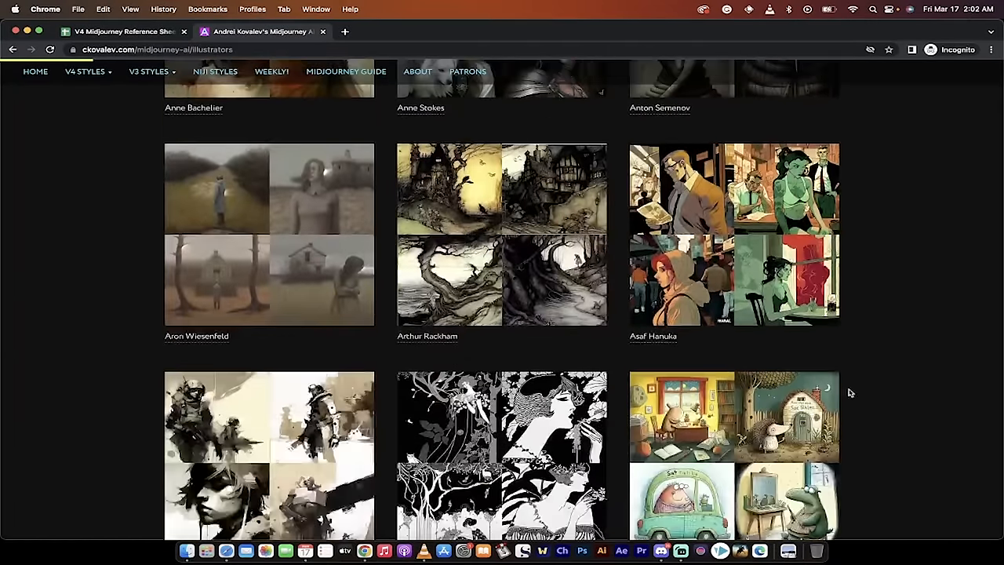
pyautogui.scroll(-3)
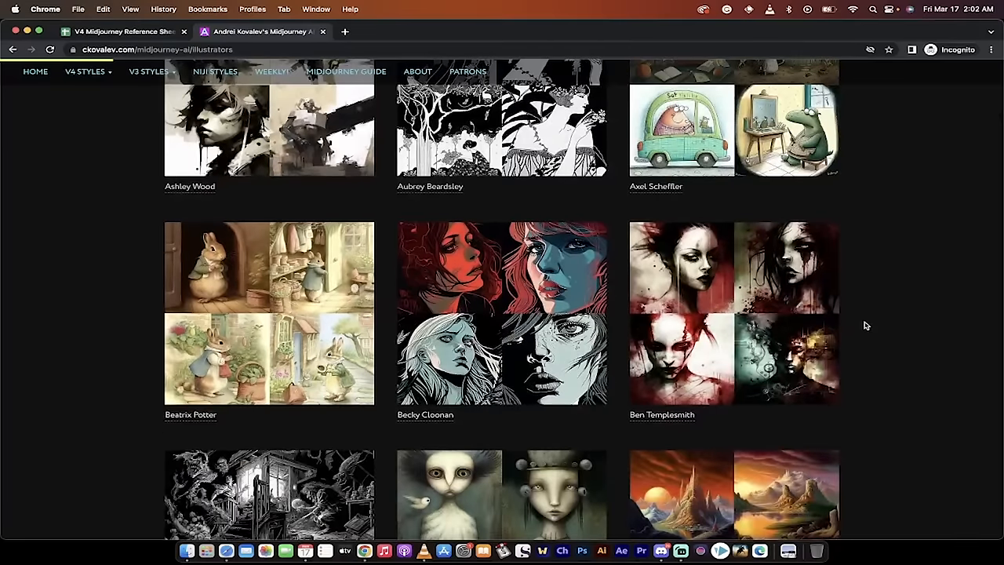
pyautogui.moveTo(482, 411)
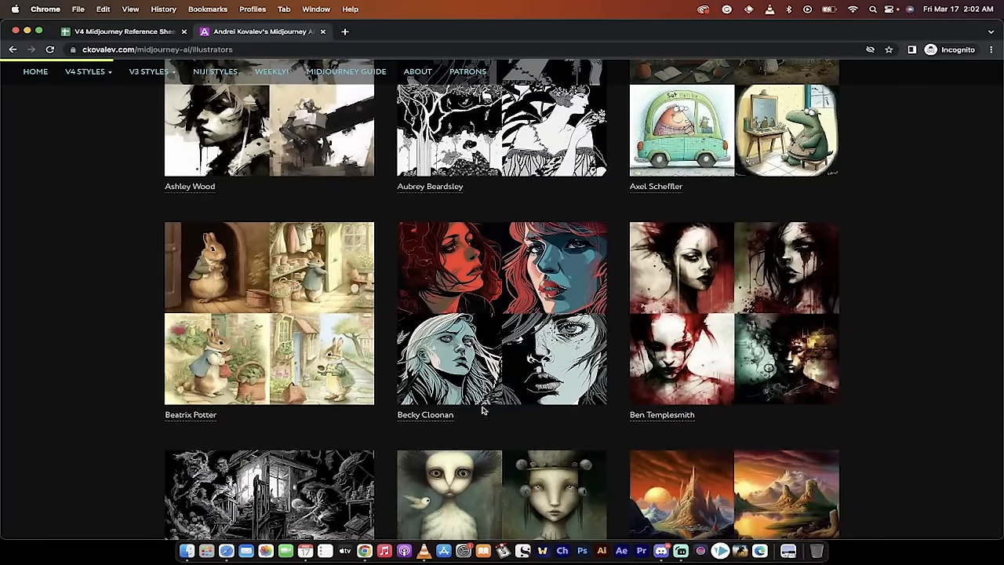
pyautogui.scroll(-3)
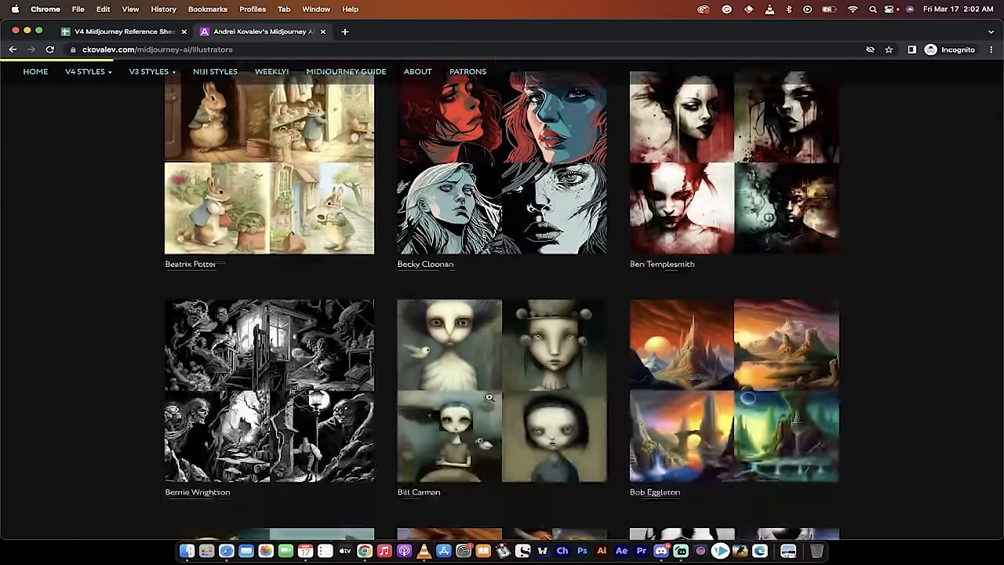
pyautogui.scroll(-3)
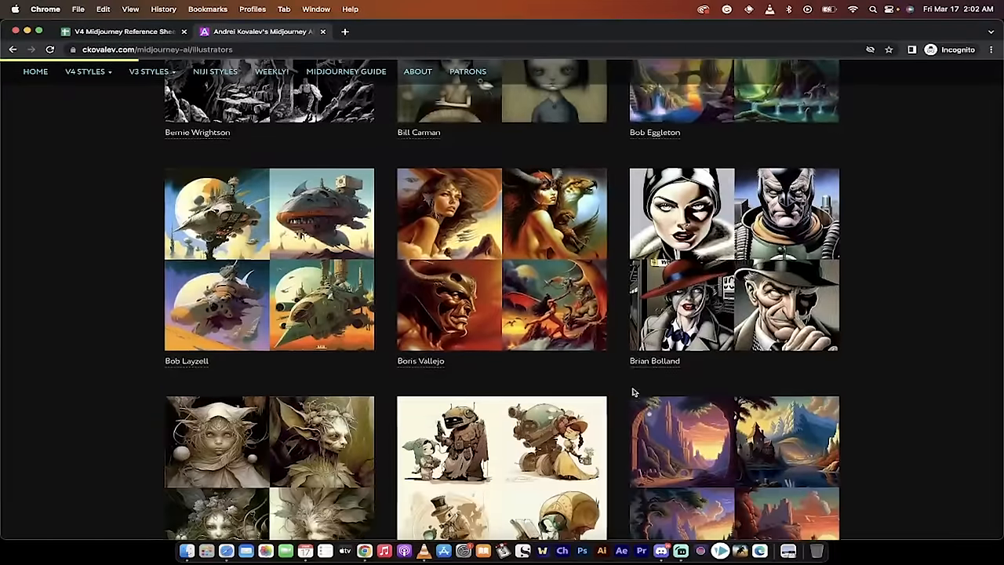
pyautogui.scroll(-3)
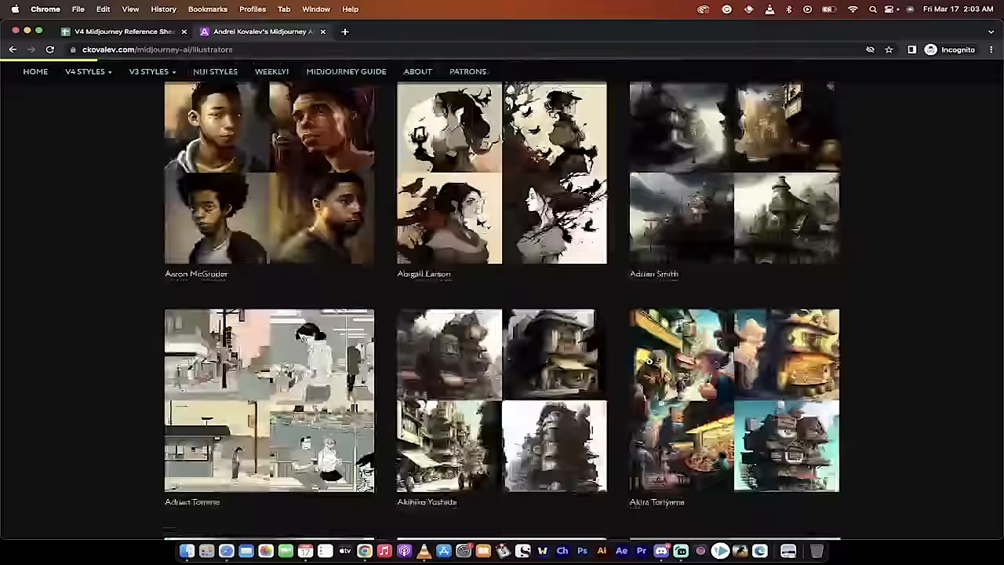
pyautogui.scroll(3)
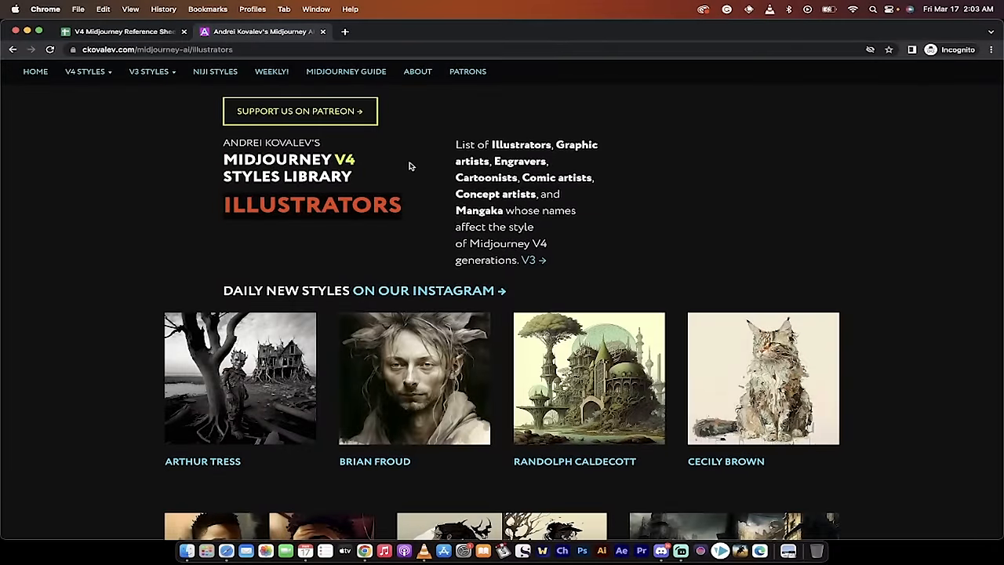
pyautogui.moveTo(380, 162)
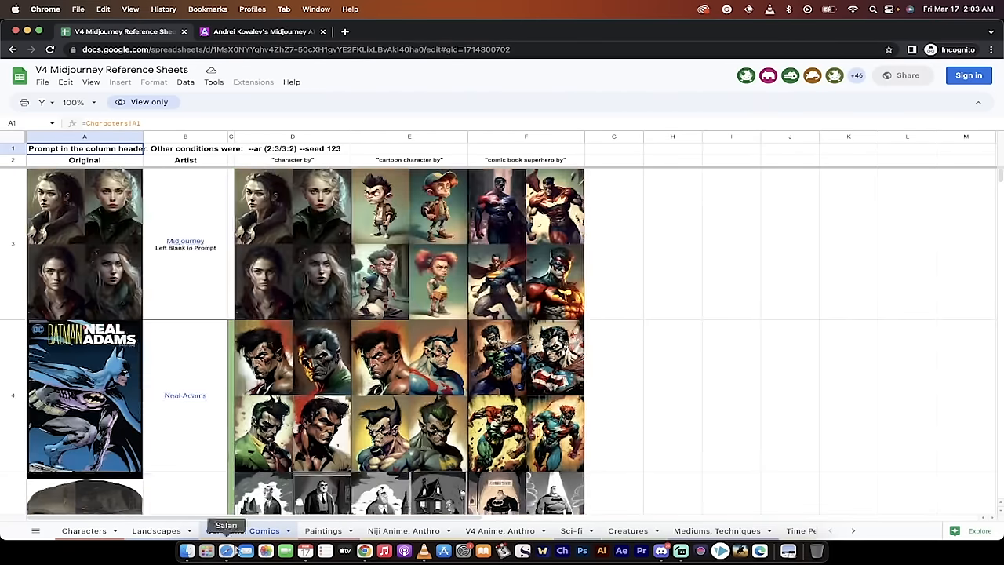
# Switch the V4 reference spreadsheet to the Cartoons, Comics tab and look over its artist rows.
pyautogui.click(263, 530)
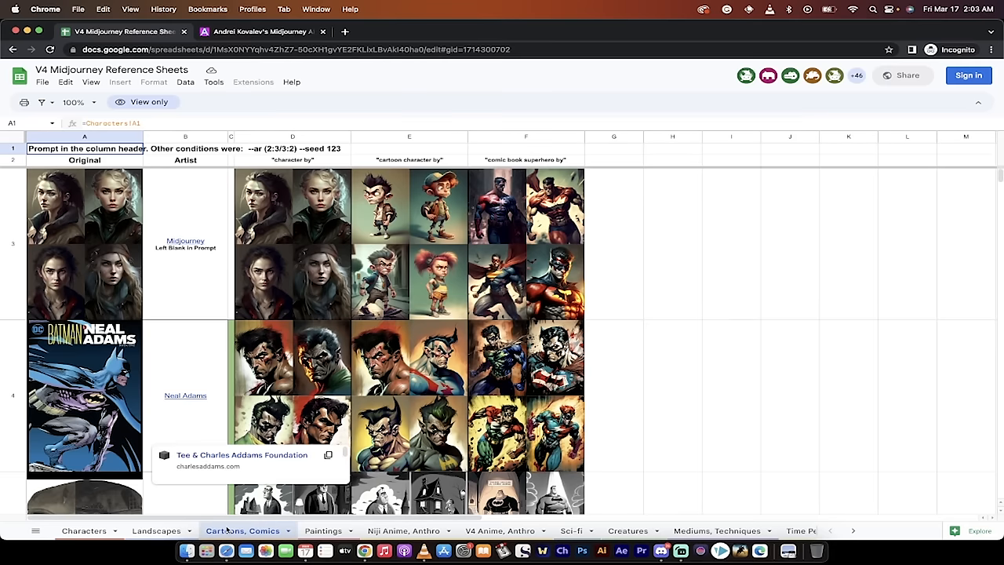
pyautogui.scroll(-3)
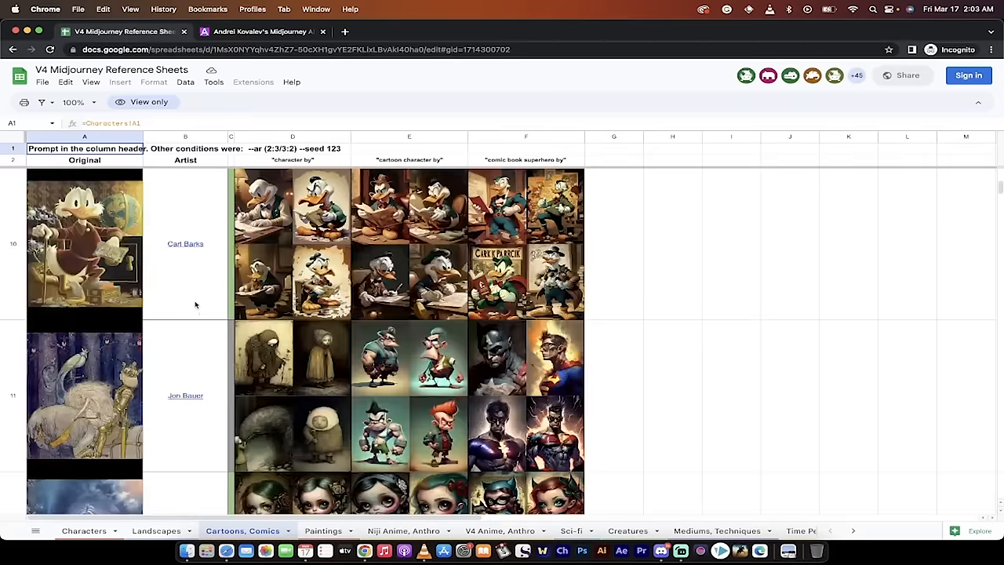
pyautogui.moveTo(188, 367)
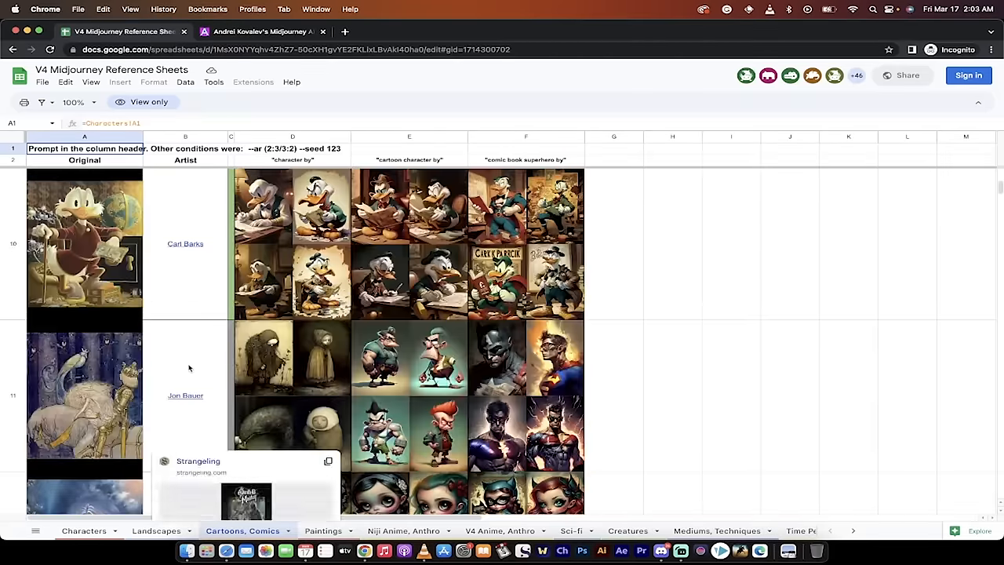
pyautogui.scroll(-3)
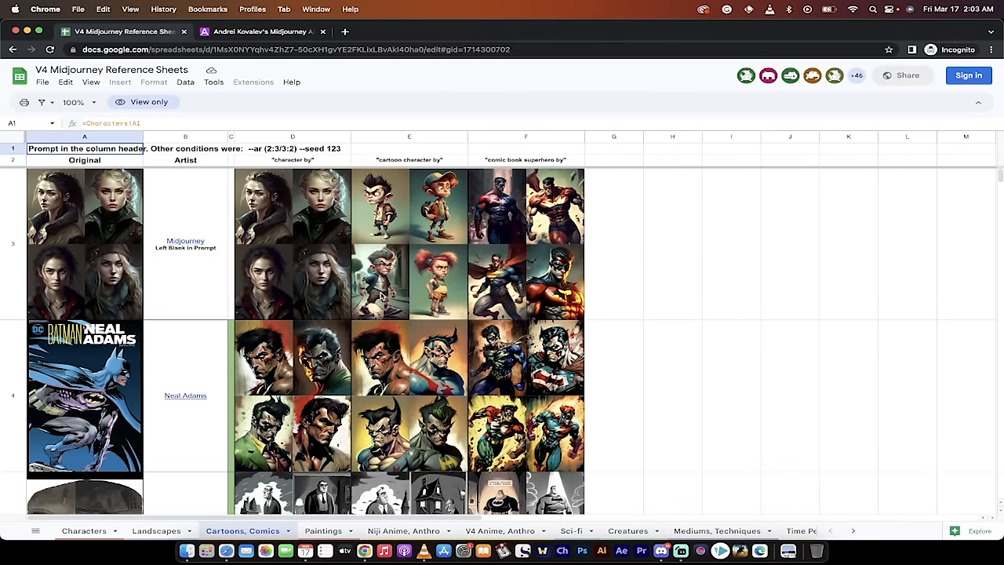
pyautogui.moveTo(384, 295)
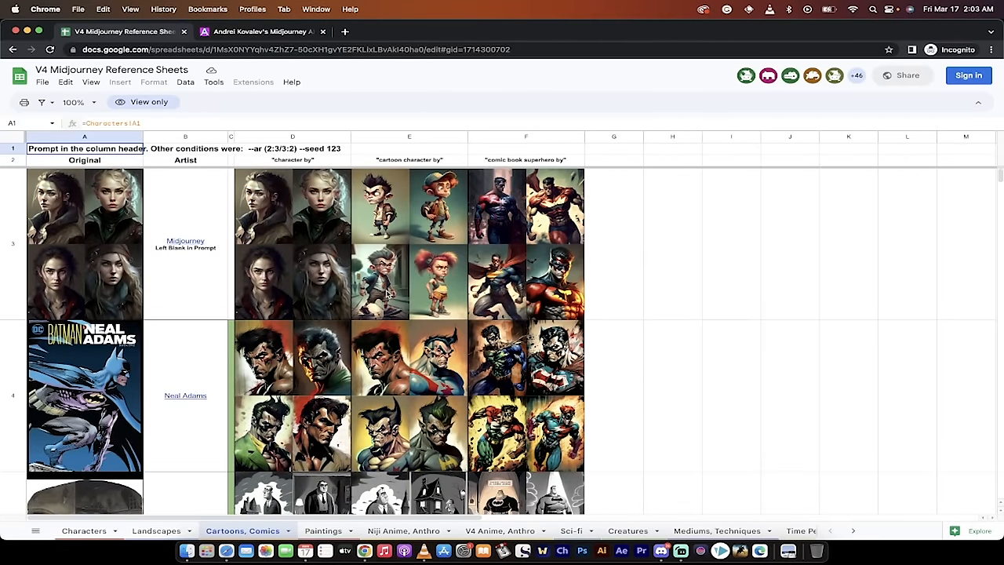
pyautogui.moveTo(458, 351)
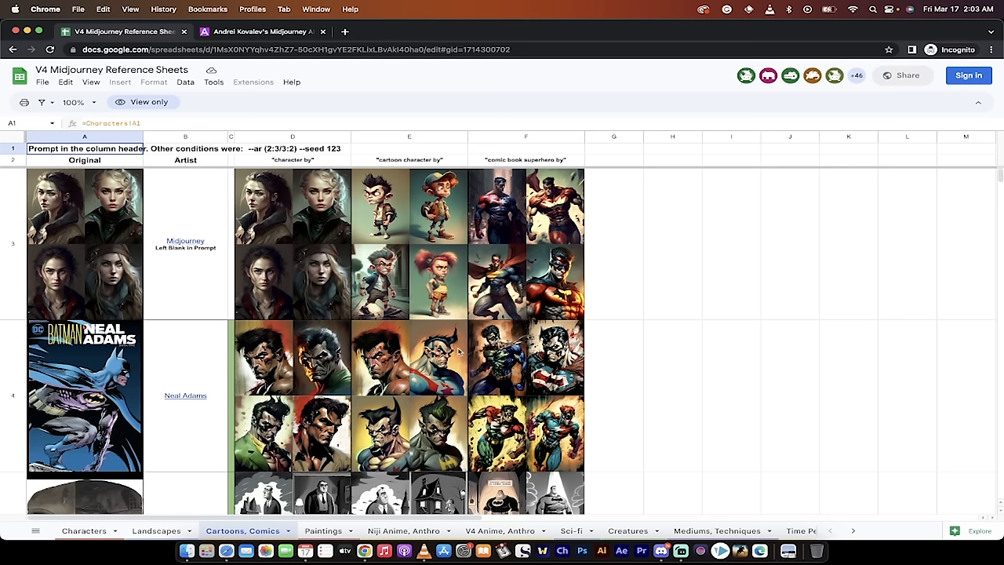
pyautogui.moveTo(662, 549)
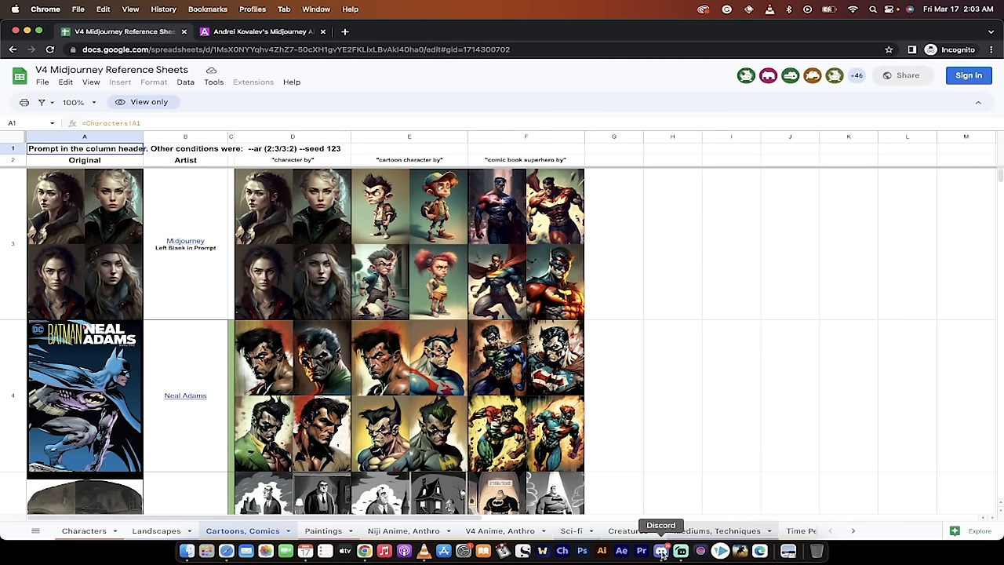
# Return to Discord and copy the link of the Taylor Swift image message.
pyautogui.click(661, 549)
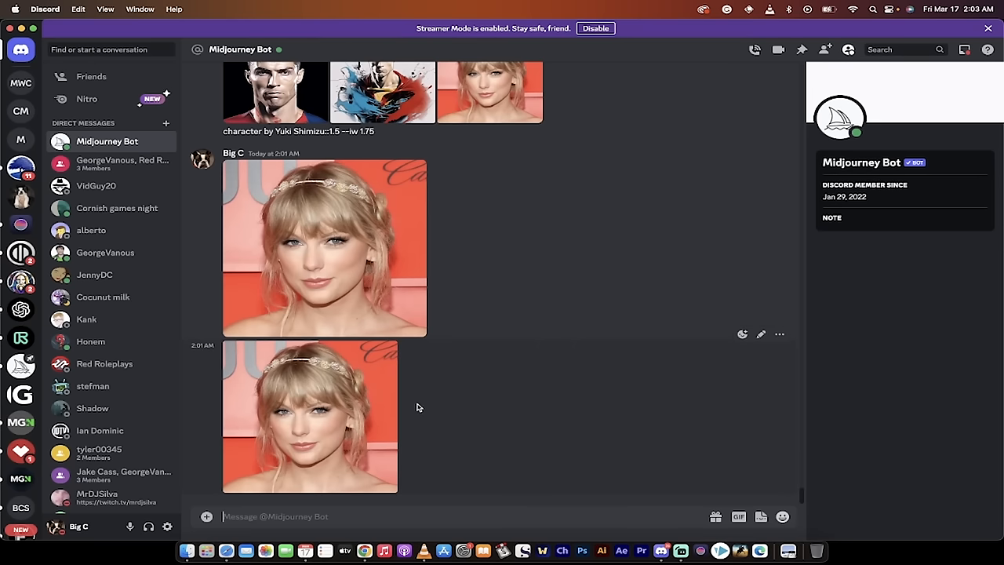
pyautogui.rightClick(310, 416)
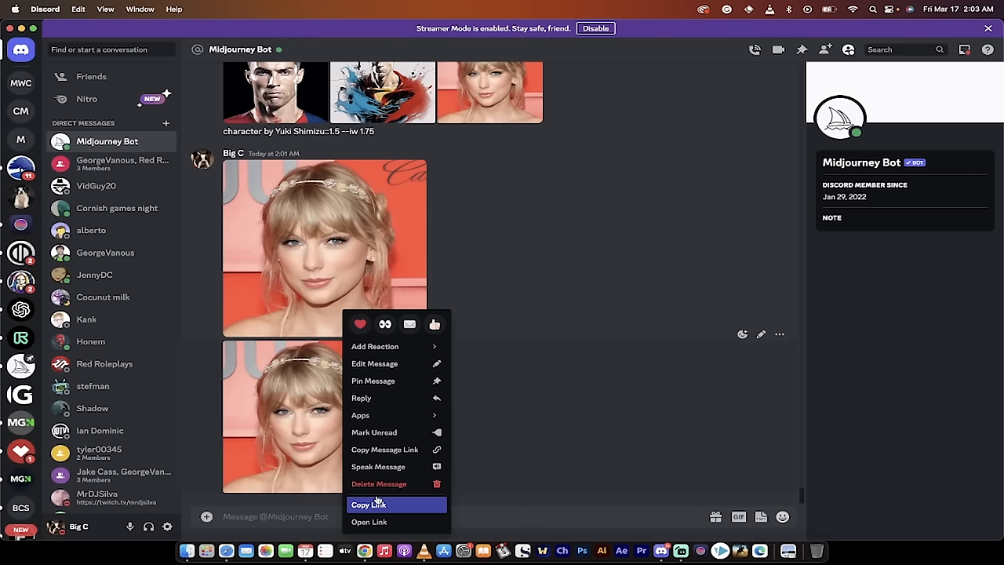
pyautogui.click(369, 505)
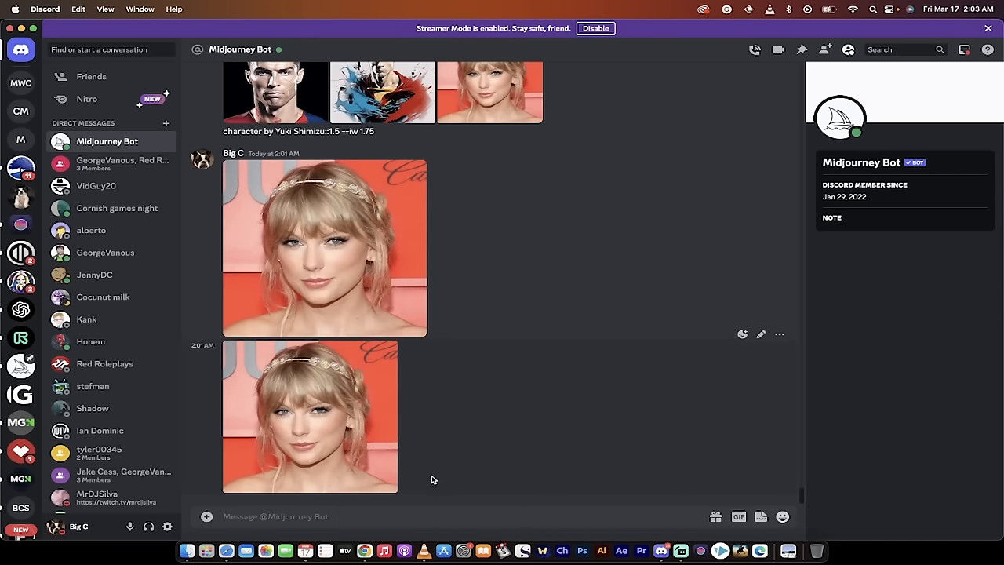
# Start an /imagine prompt with the Taylor-Swift.webp URL and begin typing 'character'.
pyautogui.write('/im')
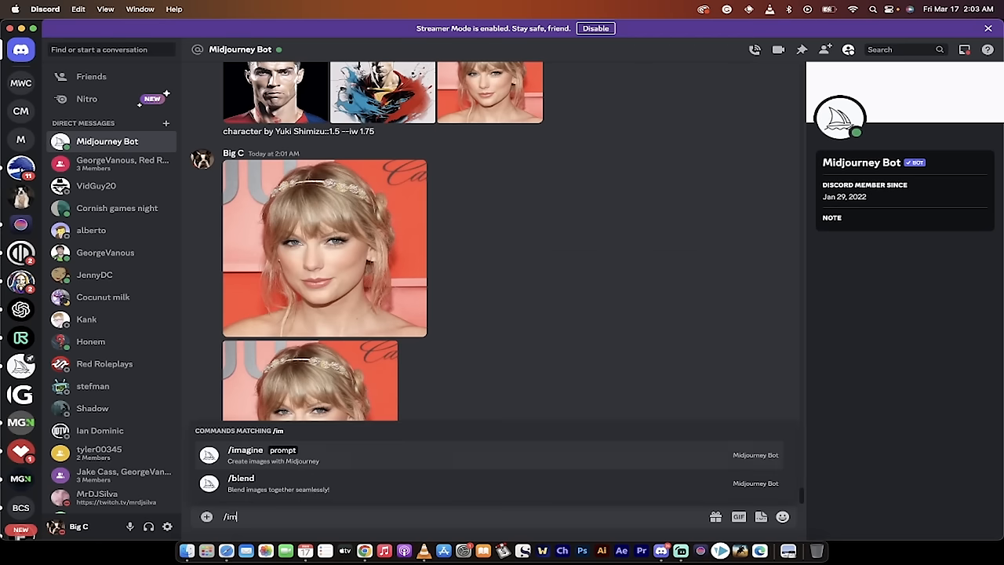
pyautogui.click(245, 449)
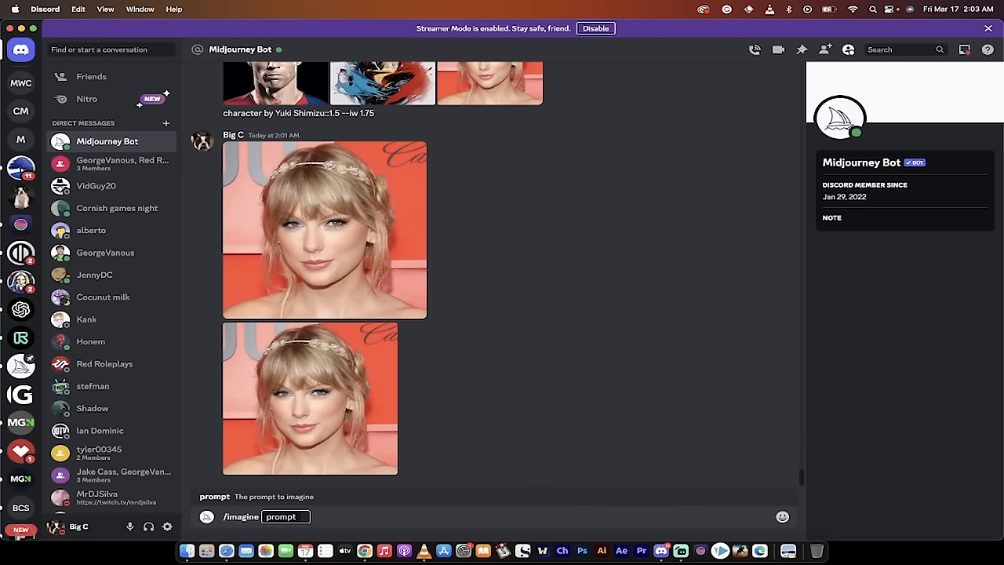
pyautogui.write('https://cdn.discordapp.com/attachments/1004210781786751108/1086212755939414036/Taylor-Swift.webp')
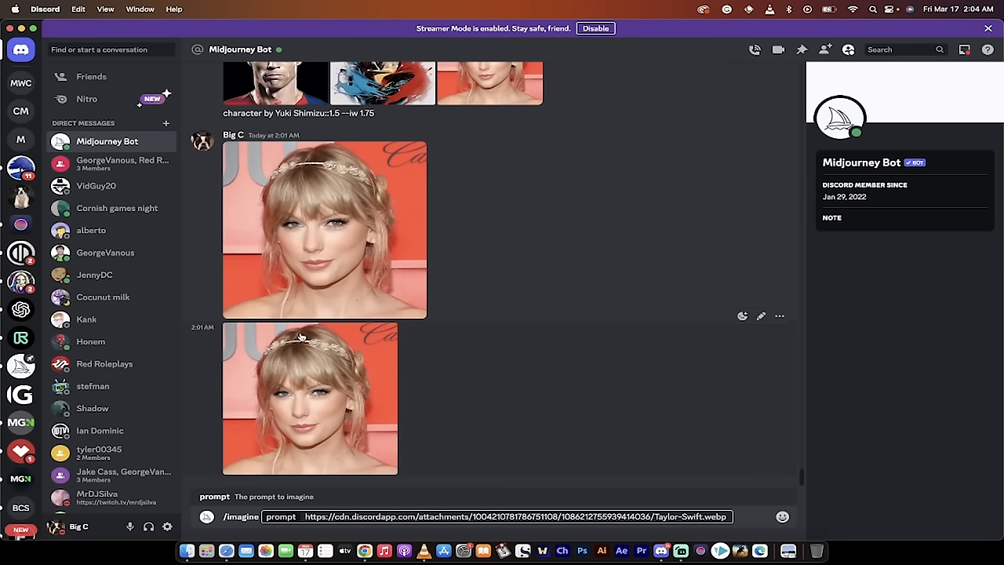
pyautogui.write('chara')
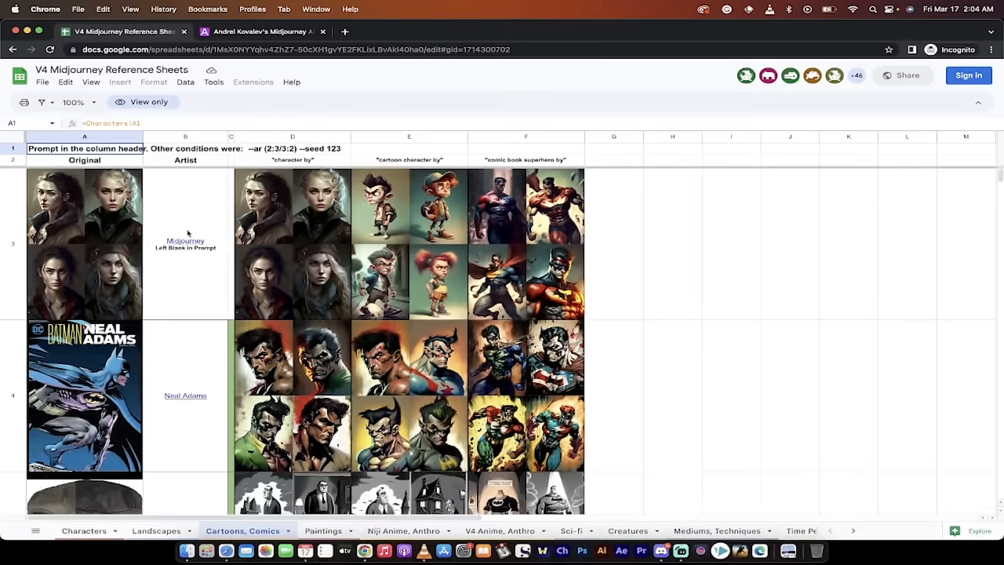
# Switch to the Midjourney V4 illustrators library and scroll down to Gil Elvgren's pin-up samples.
pyautogui.click(263, 32)
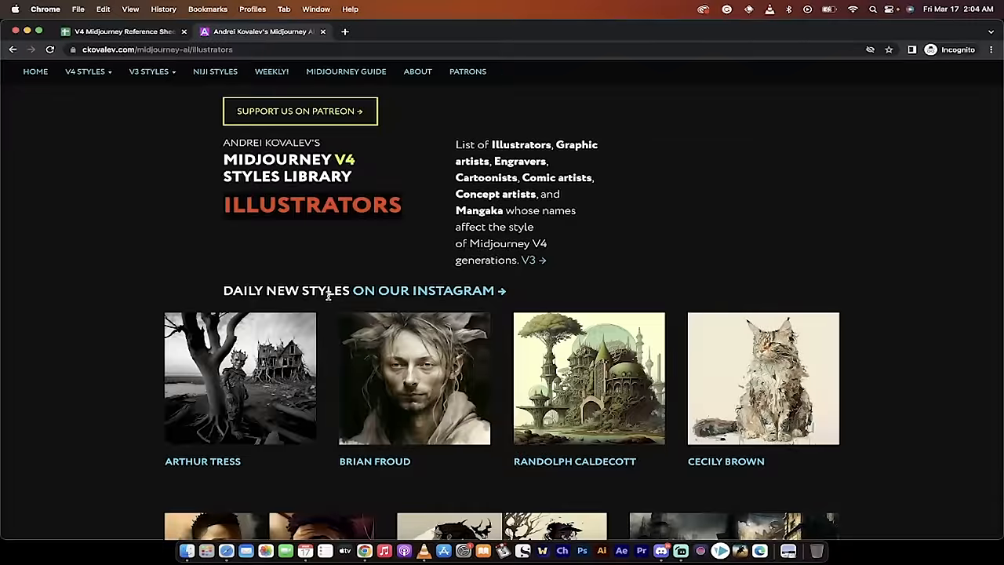
pyautogui.scroll(-3)
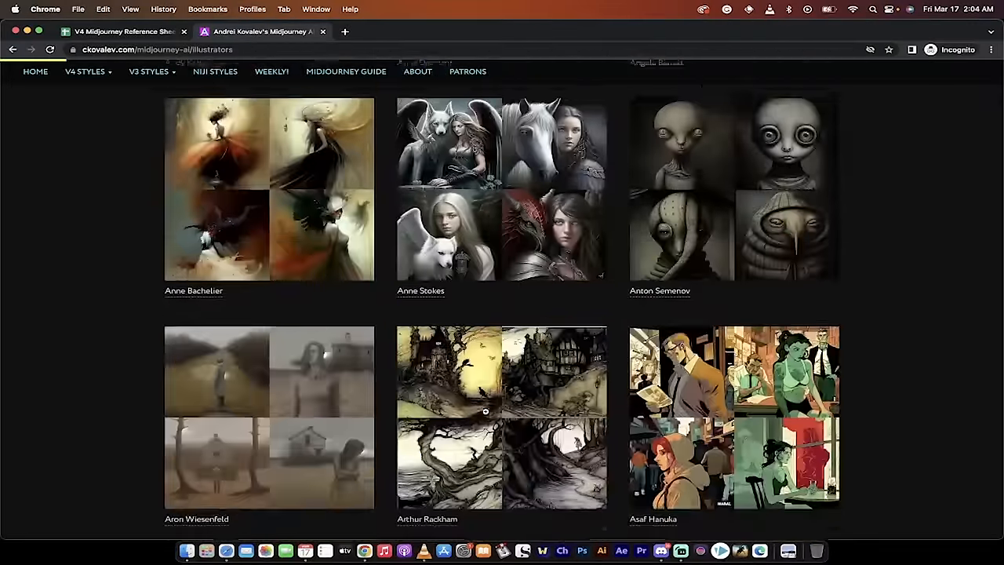
pyautogui.scroll(-3)
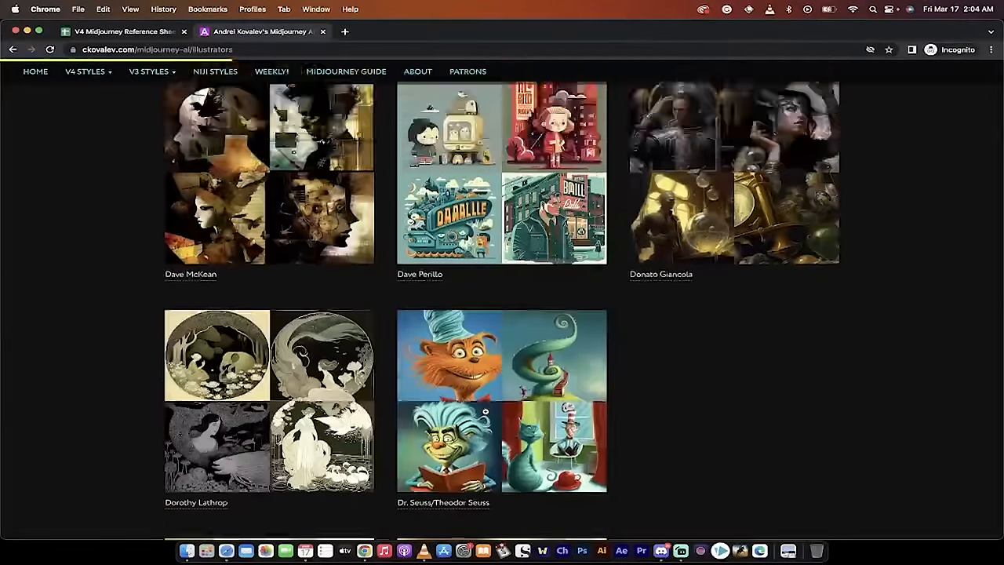
pyautogui.scroll(-3)
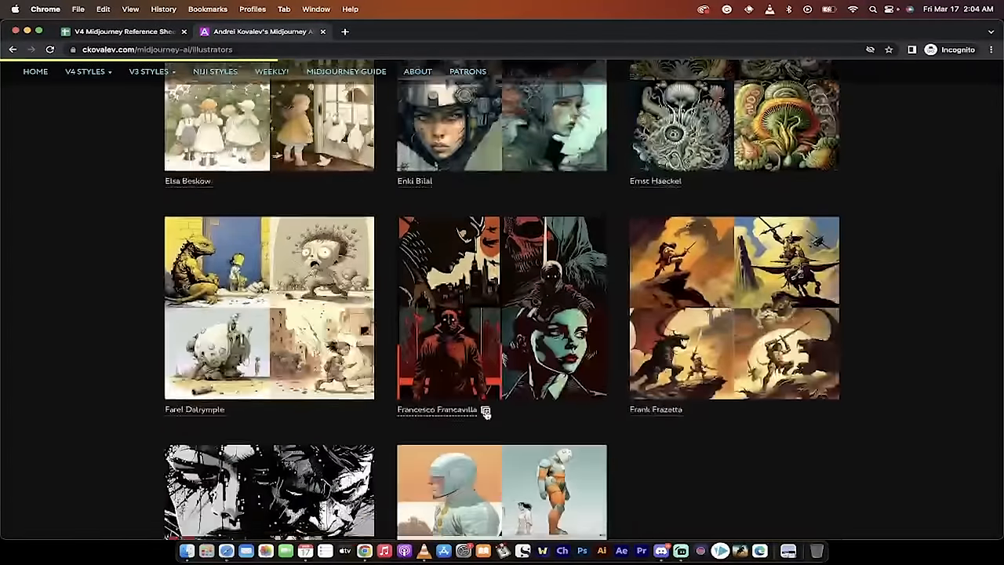
pyautogui.scroll(-3)
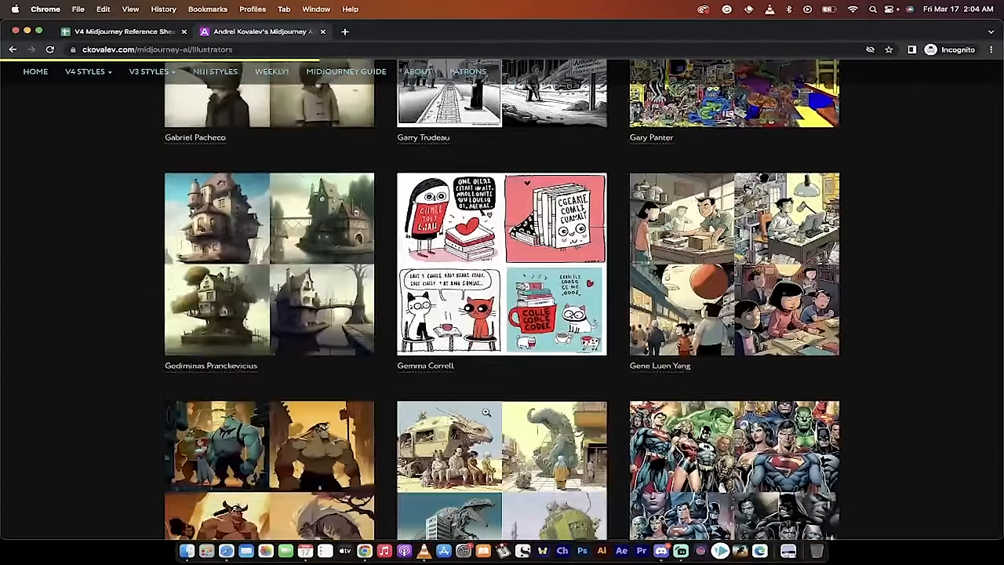
pyautogui.scroll(-3)
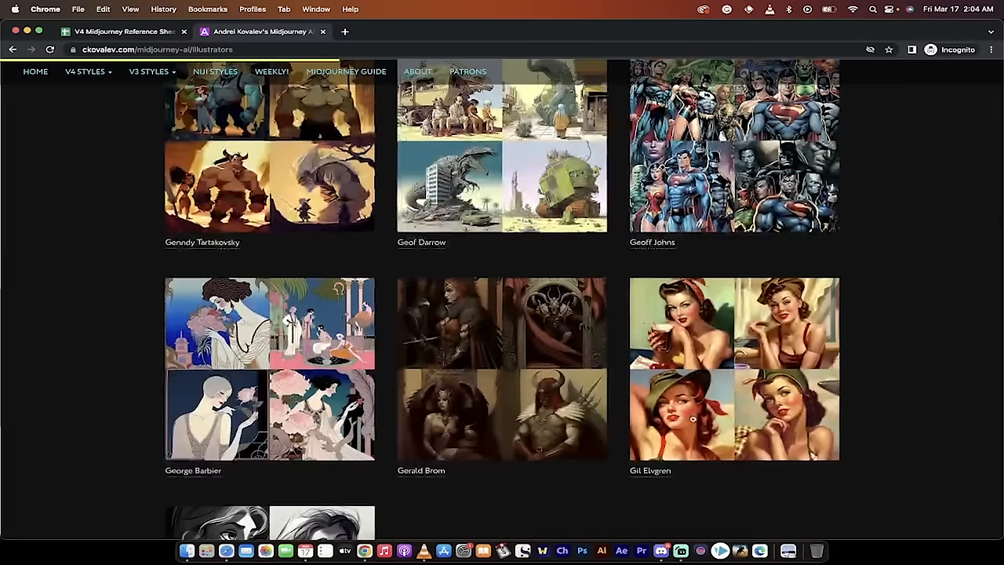
pyautogui.scroll(-3)
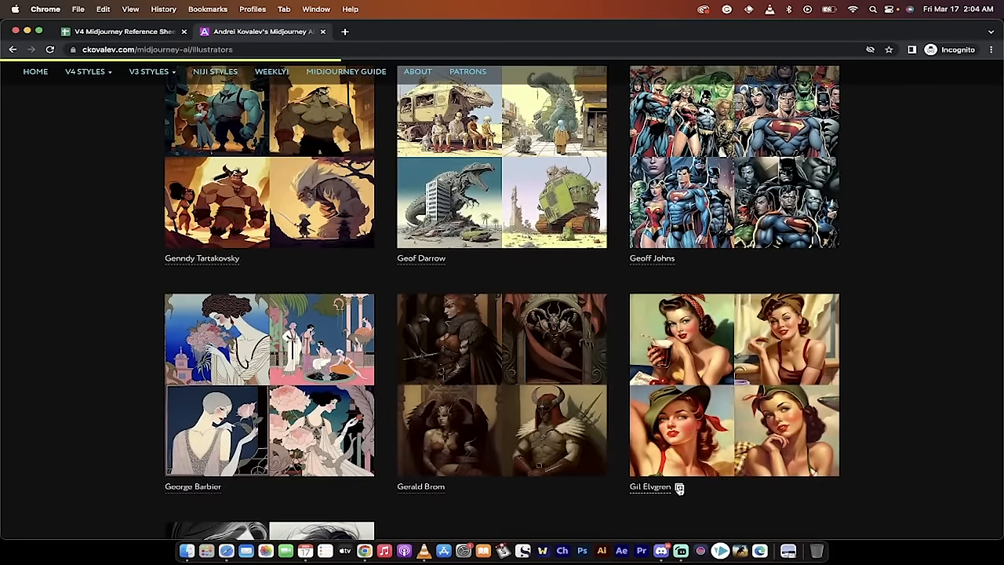
pyautogui.moveTo(624, 446)
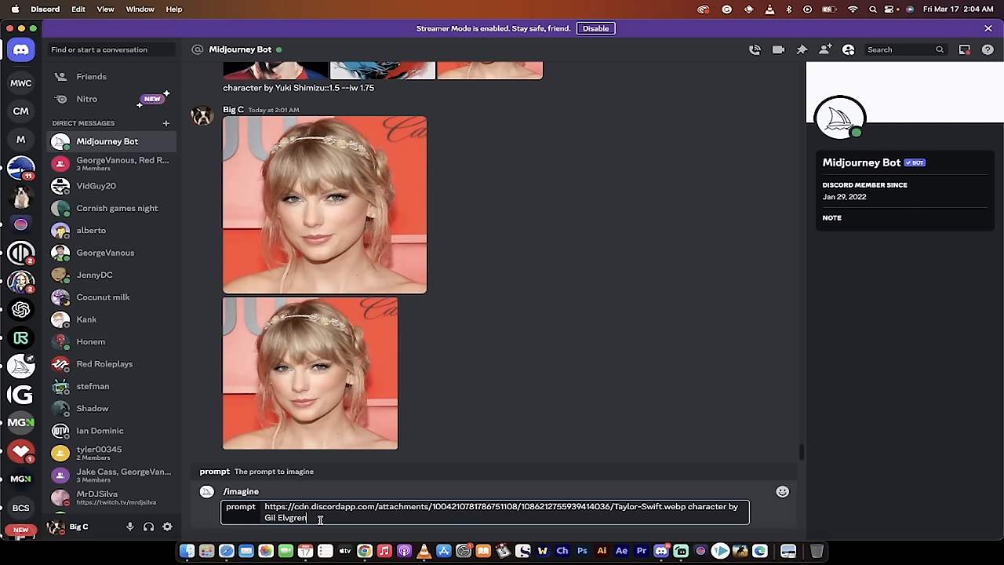
# Complete the prompt as 'character by Gil Elvgren::1 --iw 2' and send it.
pyautogui.write('::')
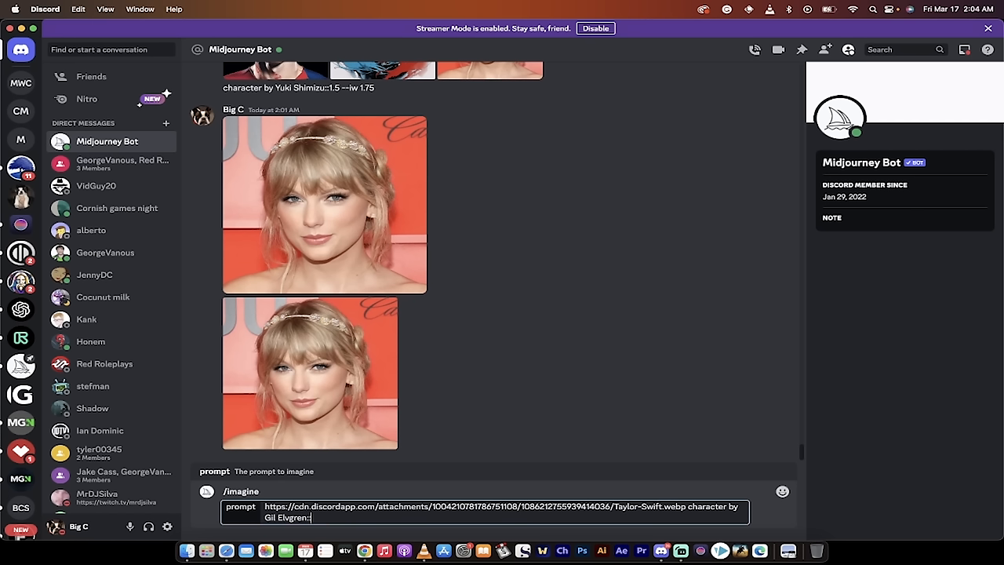
pyautogui.write('1 --iw')
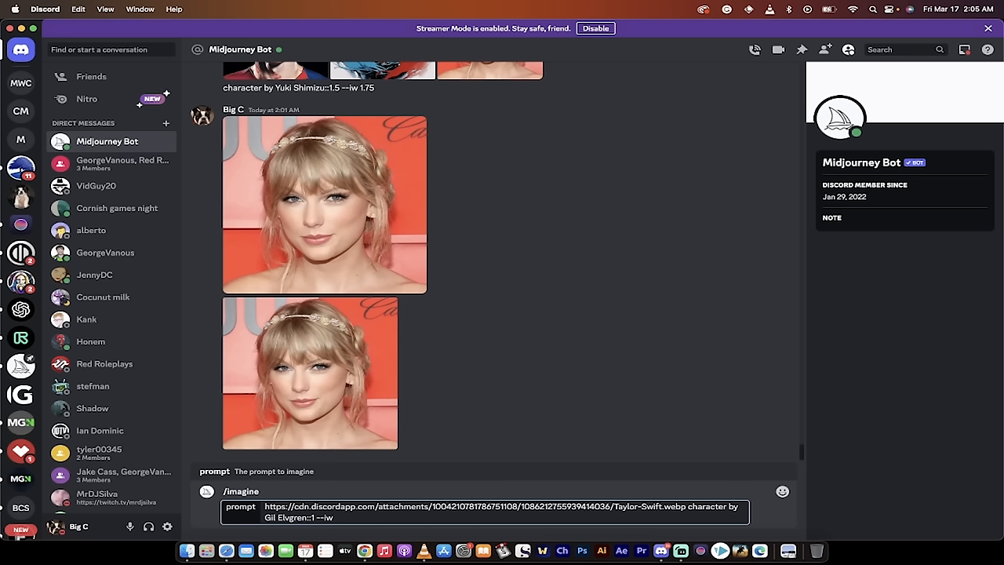
pyautogui.write('2')
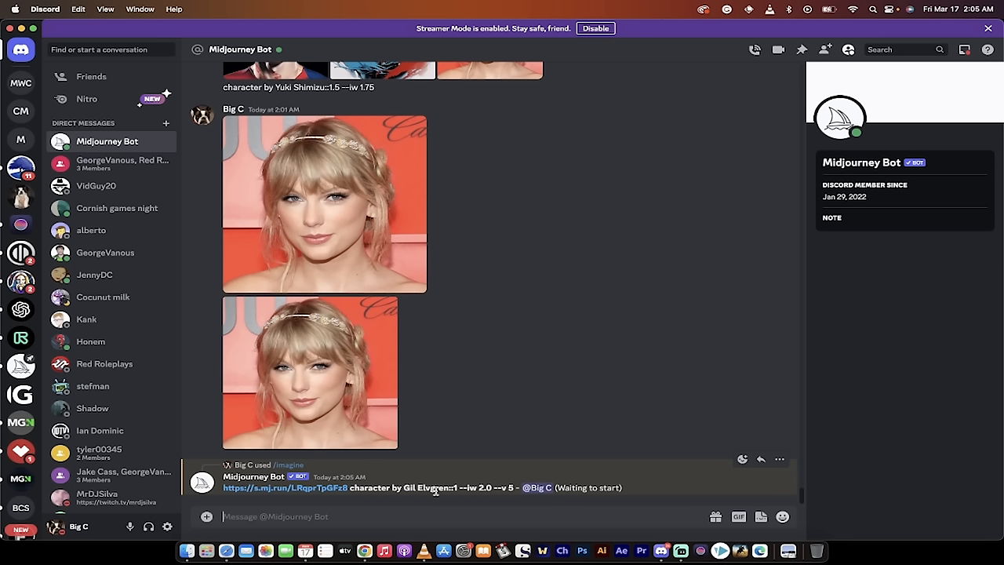
pyautogui.moveTo(439, 505)
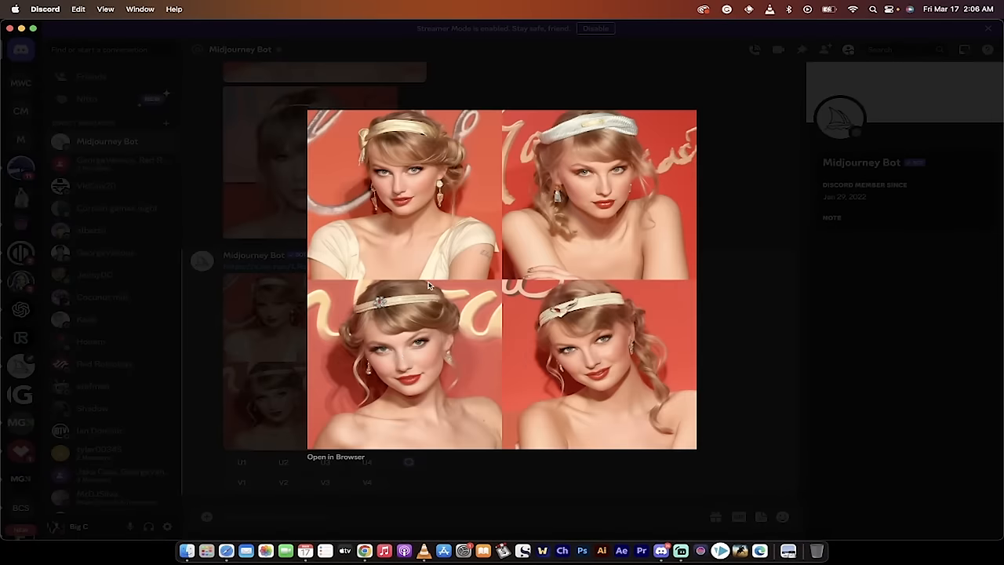
pyautogui.moveTo(602, 229)
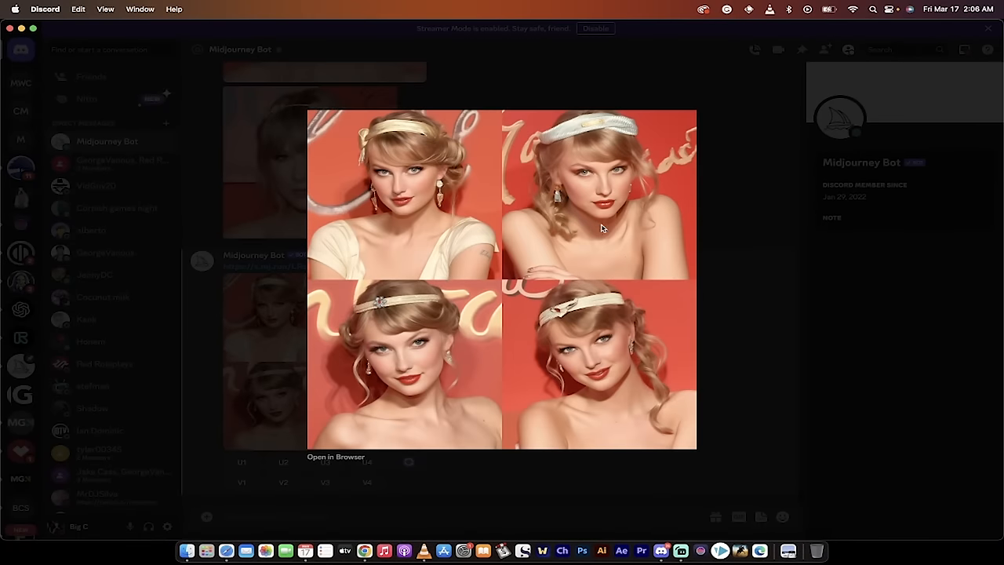
pyautogui.moveTo(453, 352)
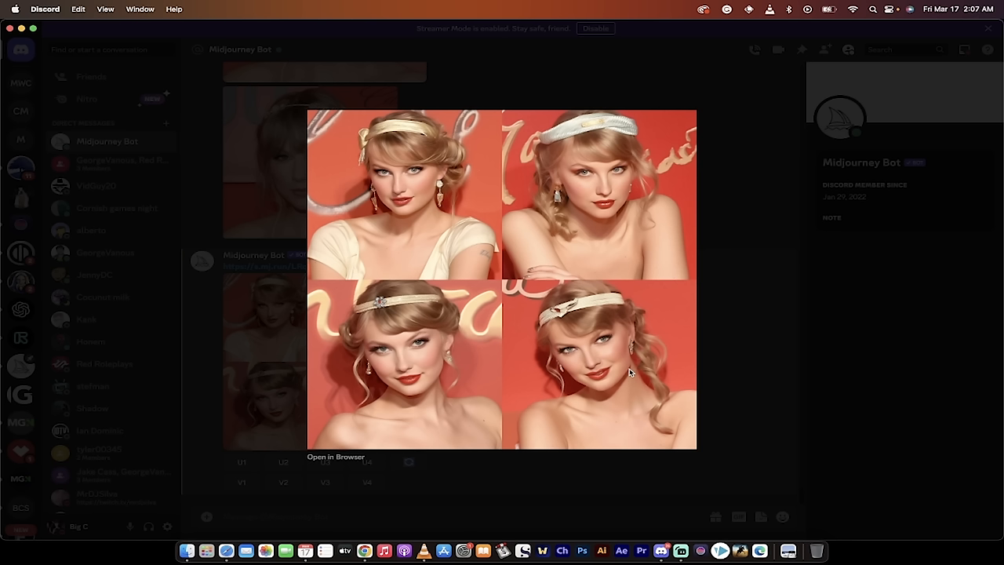
pyautogui.moveTo(631, 374)
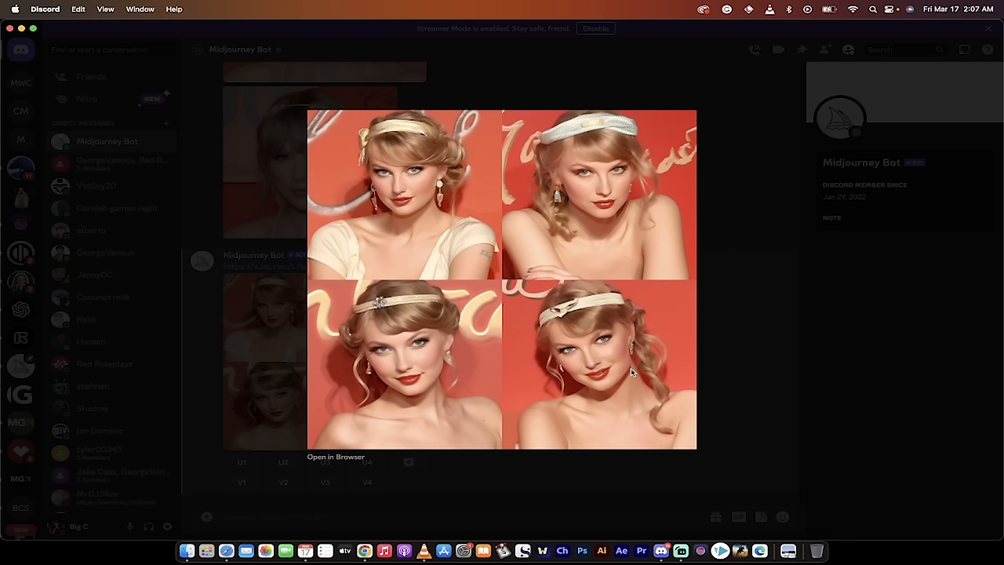
pyautogui.moveTo(436, 417)
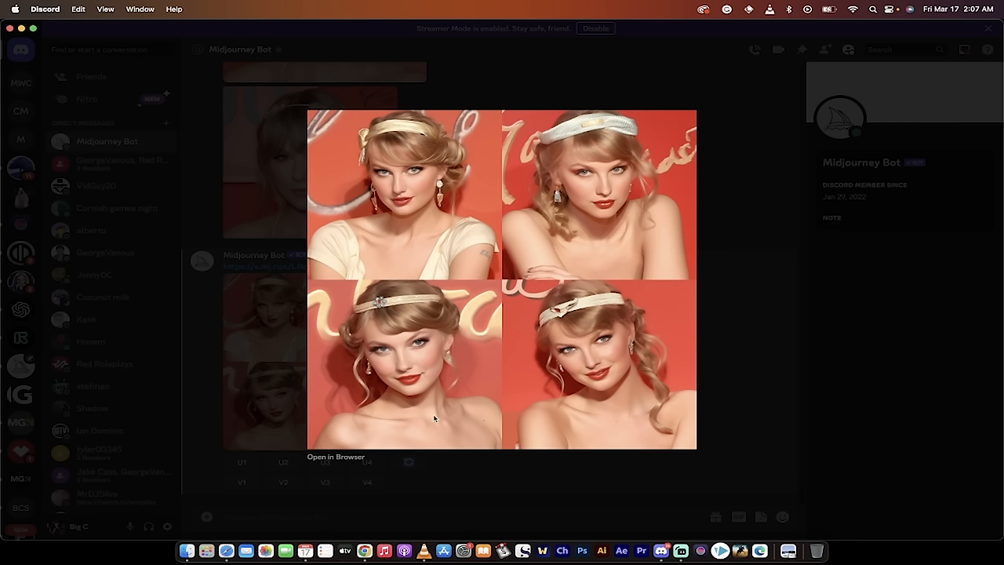
pyautogui.moveTo(427, 405)
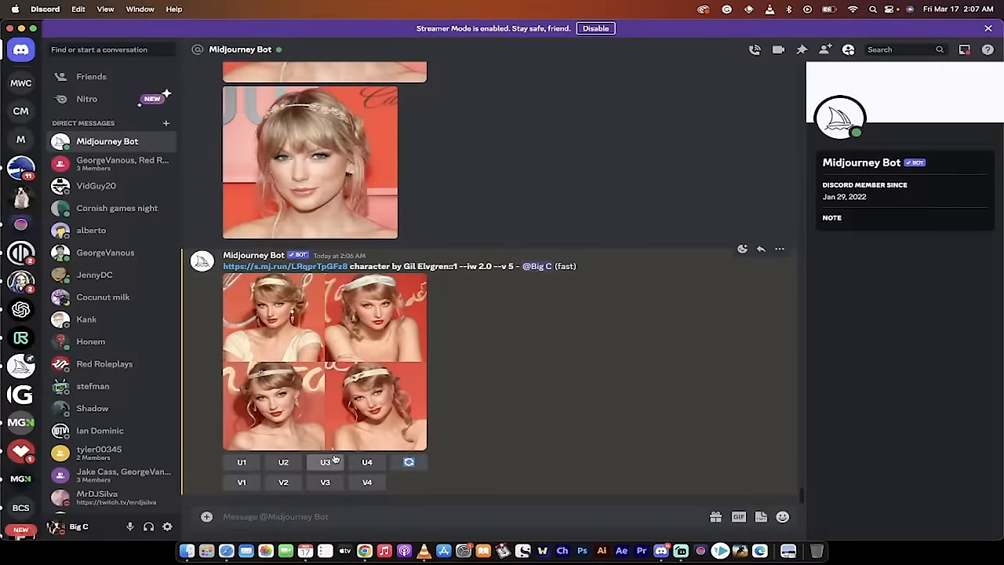
# Upscale the third Gil Elvgren Taylor Swift image from the finished grid with U3.
pyautogui.click(325, 461)
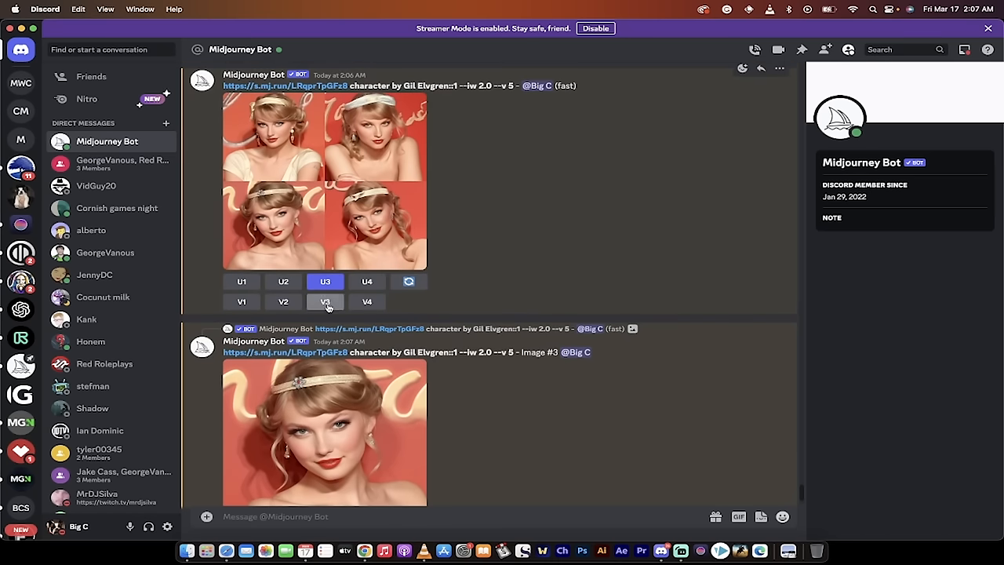
# Start a V3 remix and edit the prompt to Gil Elvgren::1.5 with --iw 1.0.
pyautogui.click(324, 301)
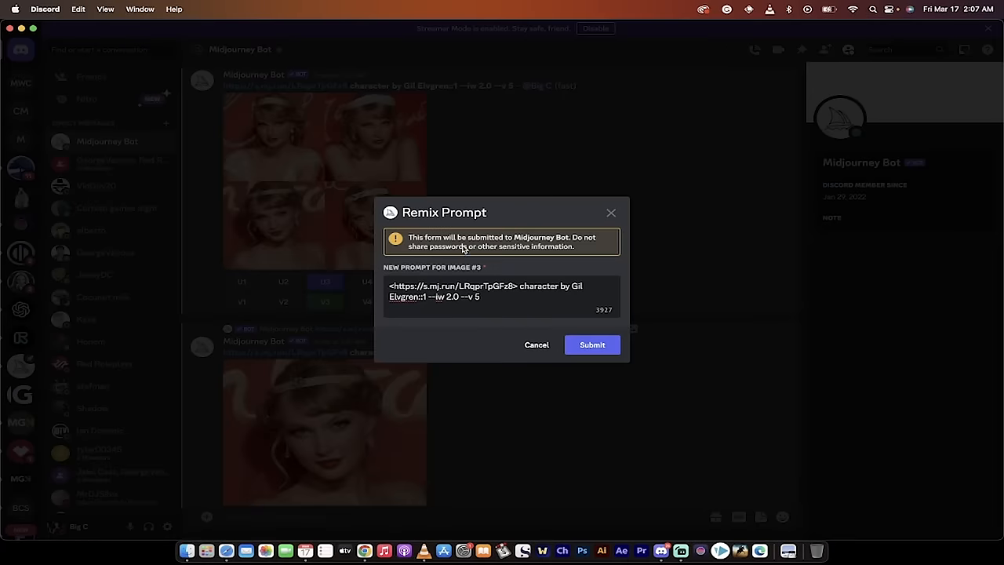
pyautogui.moveTo(445, 259)
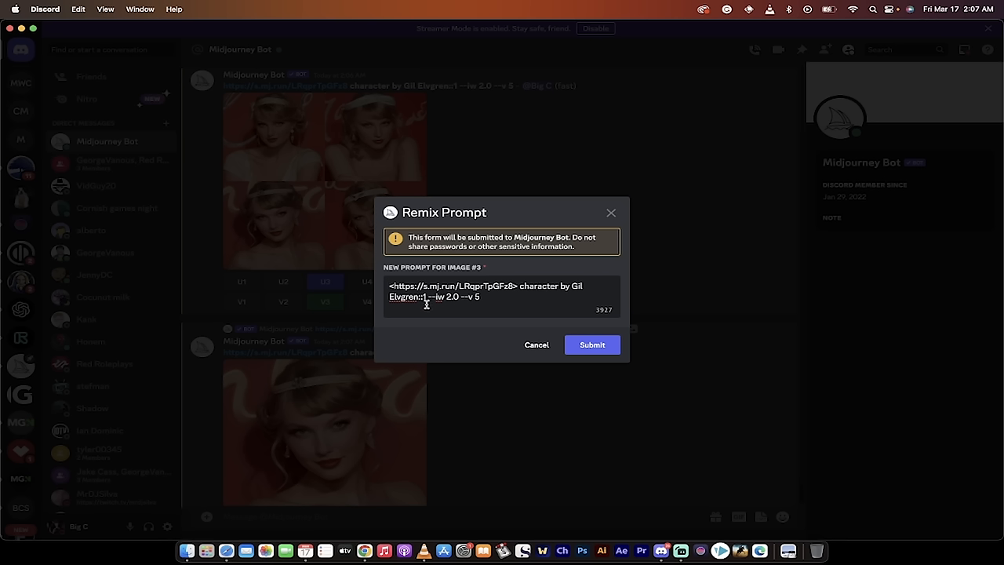
pyautogui.moveTo(439, 346)
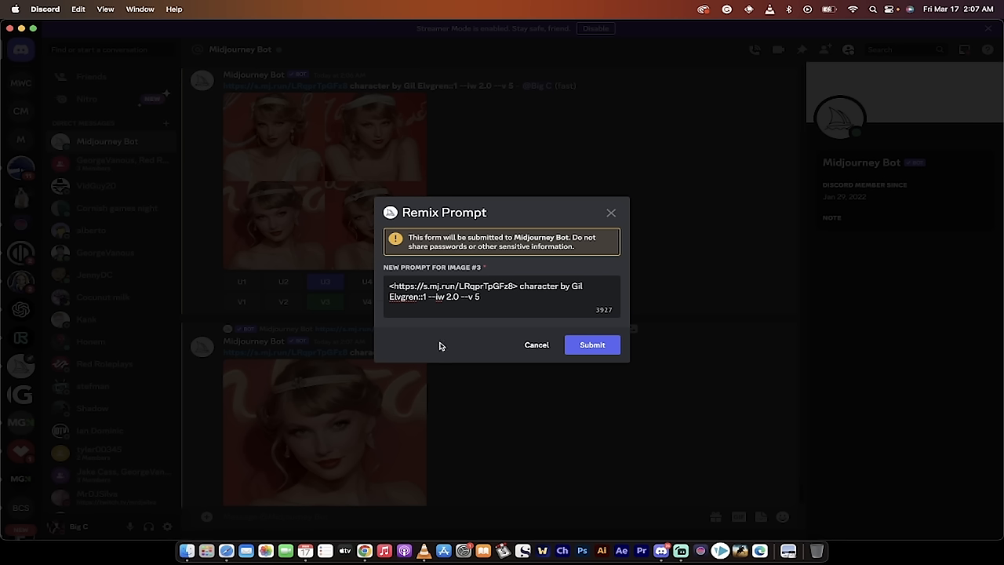
pyautogui.press('backspace')
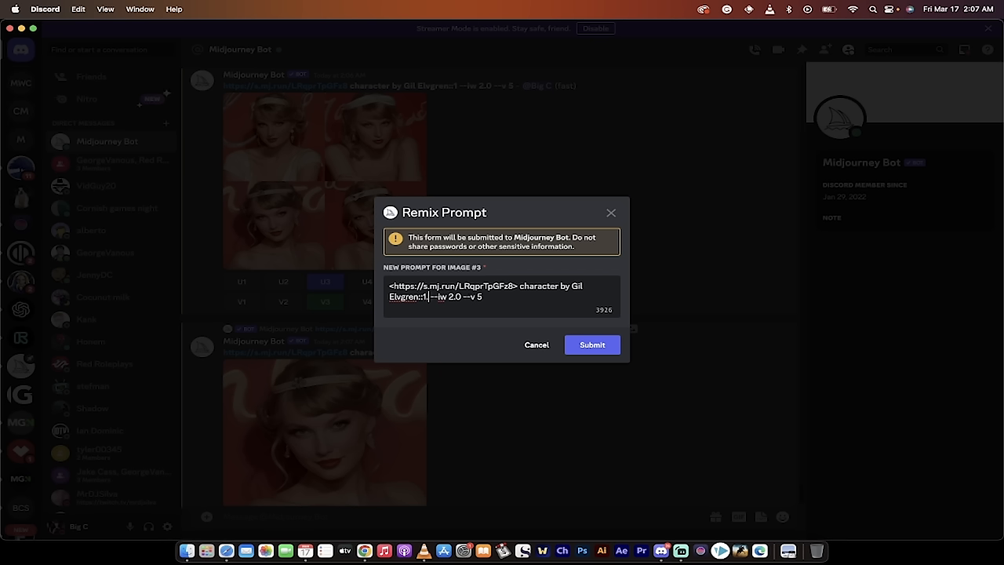
pyautogui.write('.5')
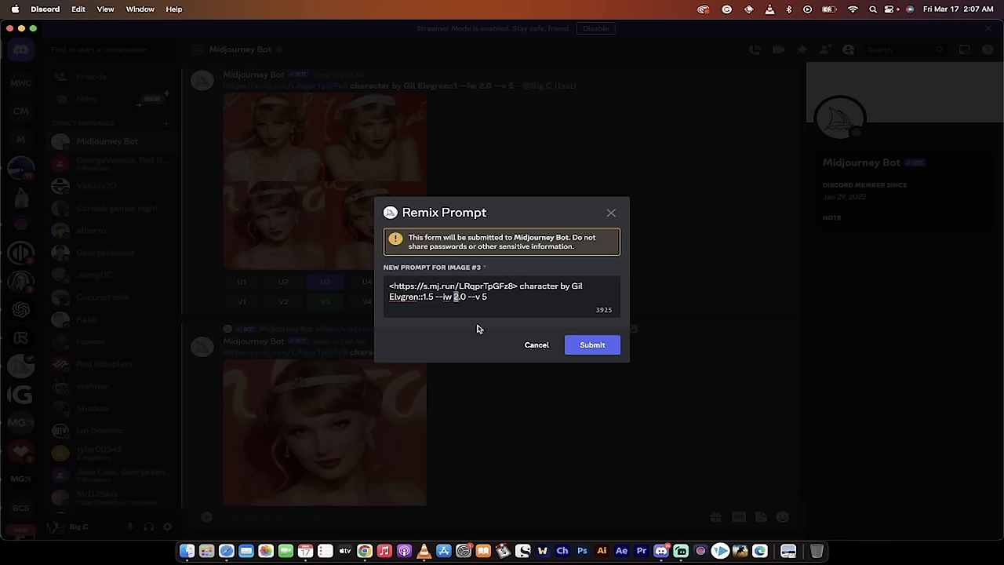
pyautogui.write('1.0')
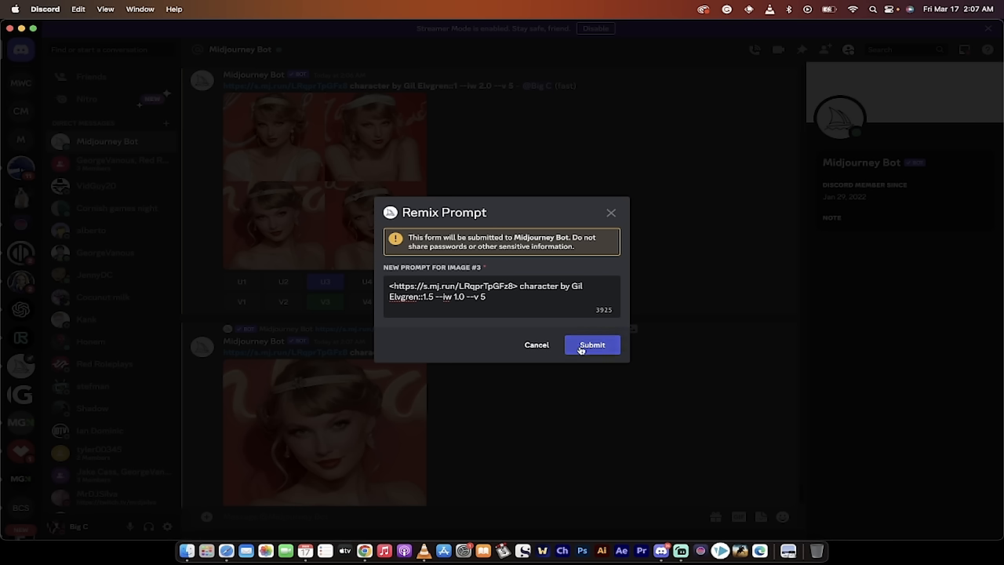
pyautogui.moveTo(415, 298)
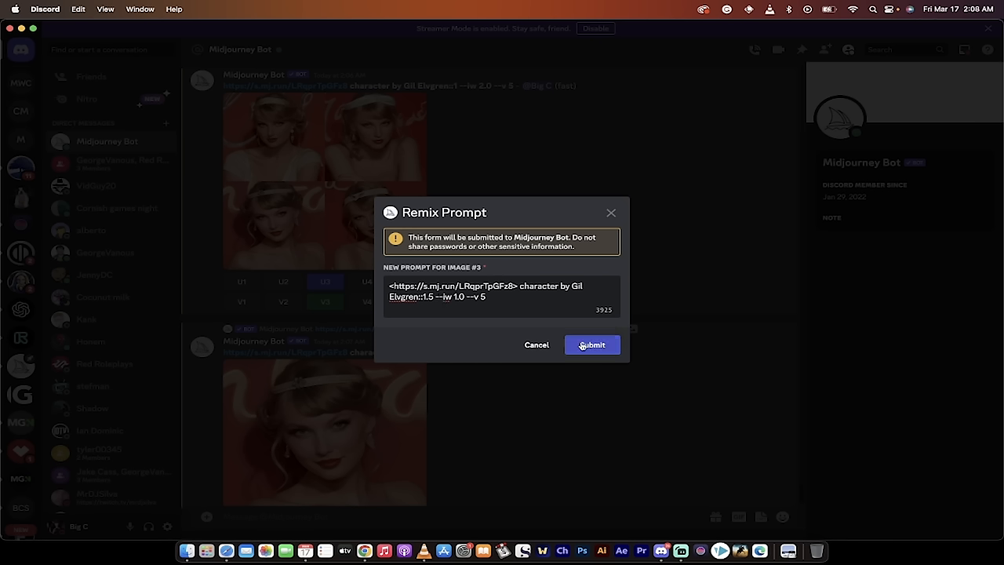
# Submit the edited Gil Elvgren::1.5, --iw 1.0 remix prompt and watch the bot queue it.
pyautogui.click(592, 345)
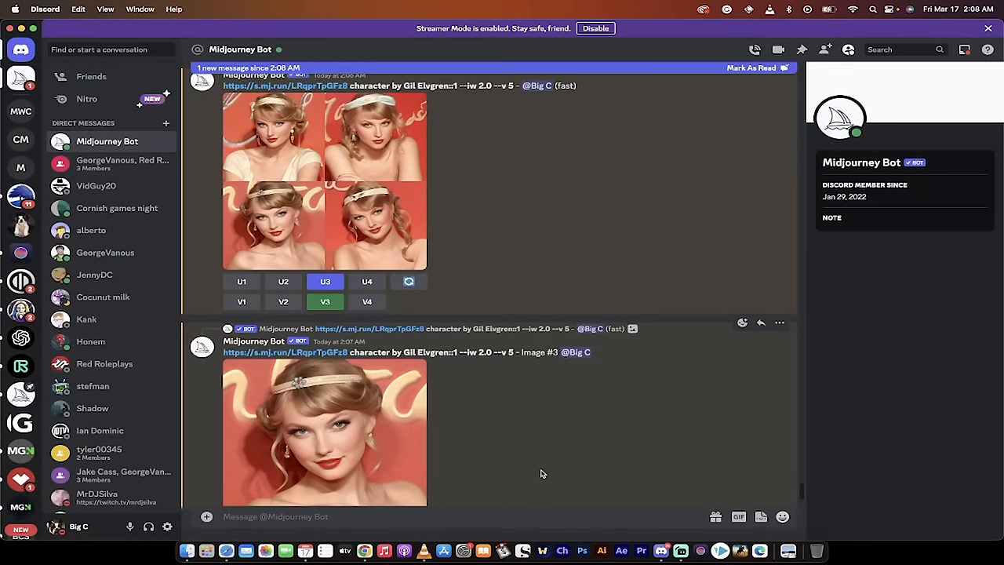
pyautogui.scroll(-3)
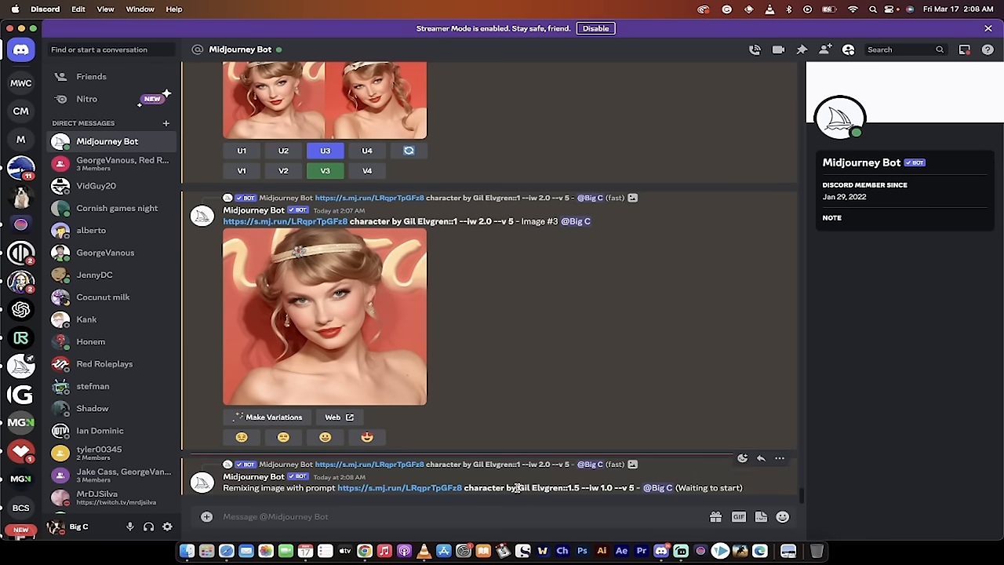
pyautogui.moveTo(517, 486)
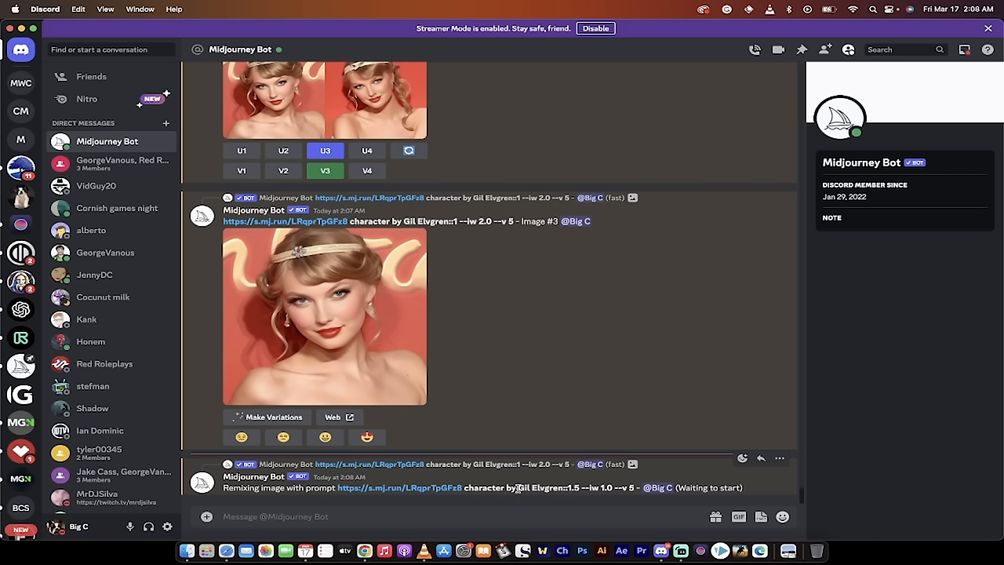
pyautogui.moveTo(566, 495)
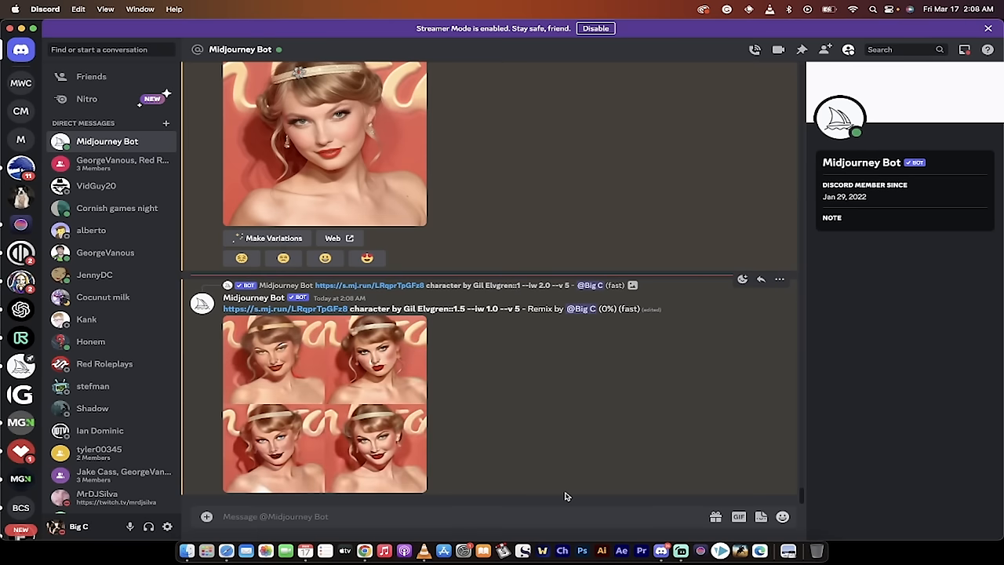
pyautogui.moveTo(559, 489)
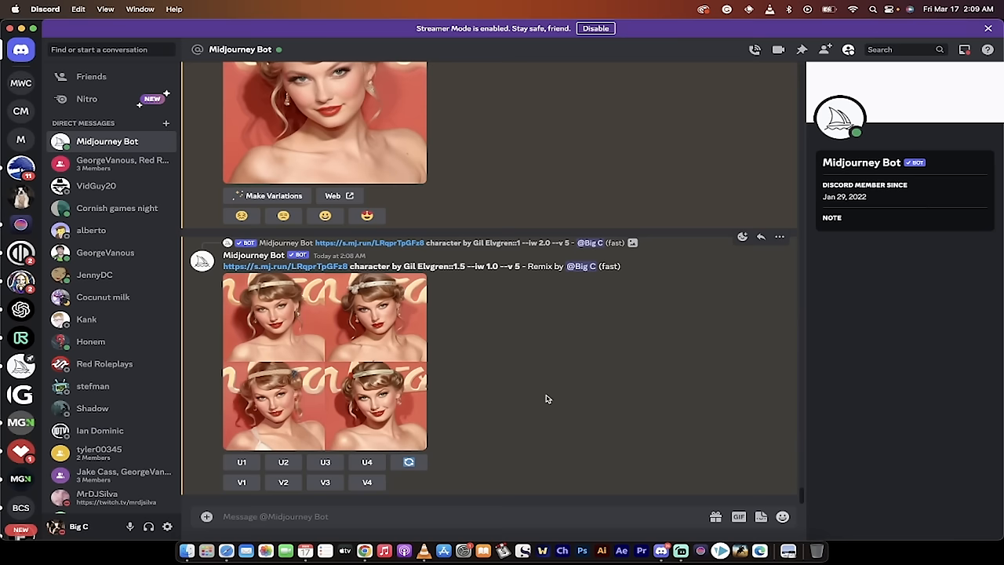
pyautogui.moveTo(375, 346)
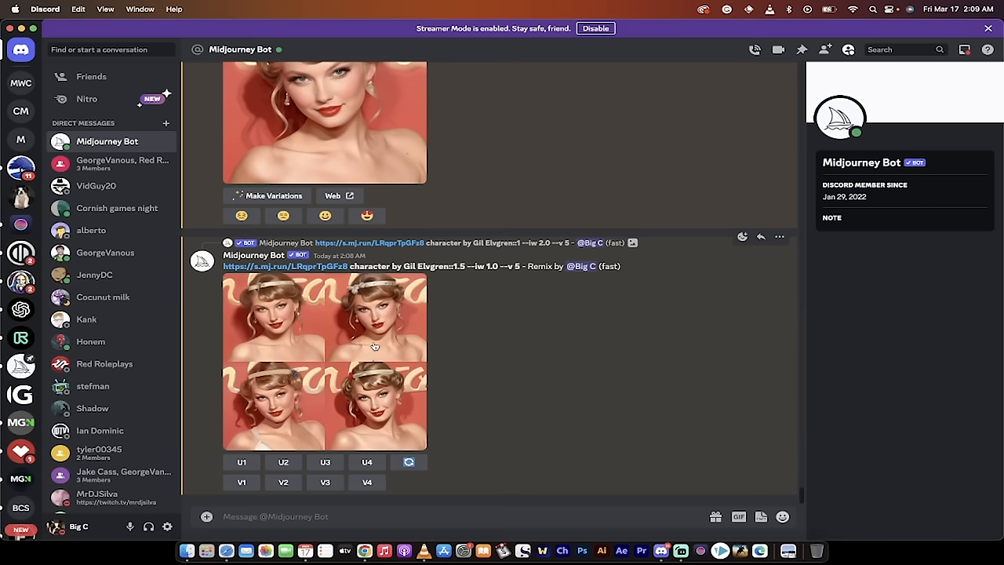
pyautogui.click(324, 363)
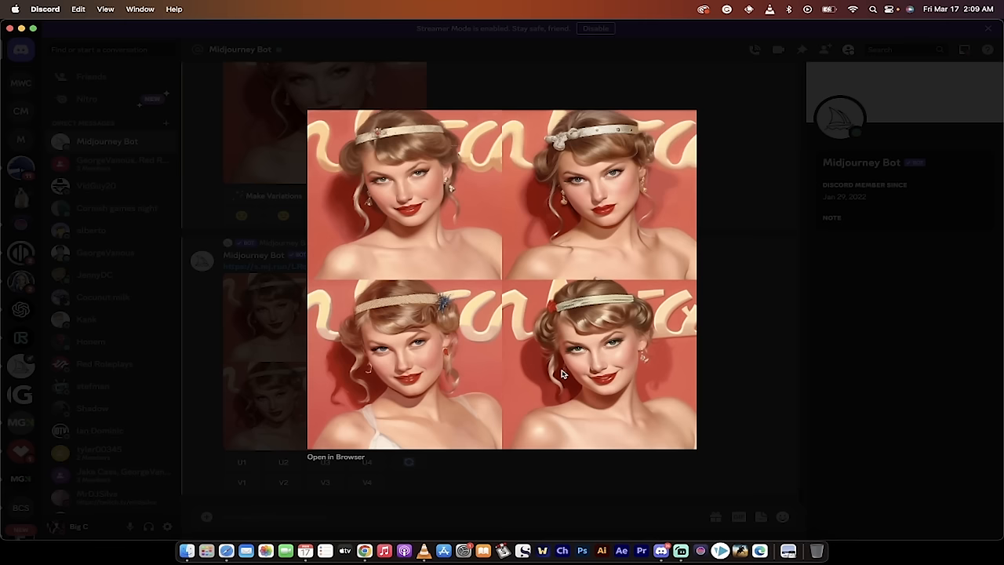
pyautogui.moveTo(668, 366)
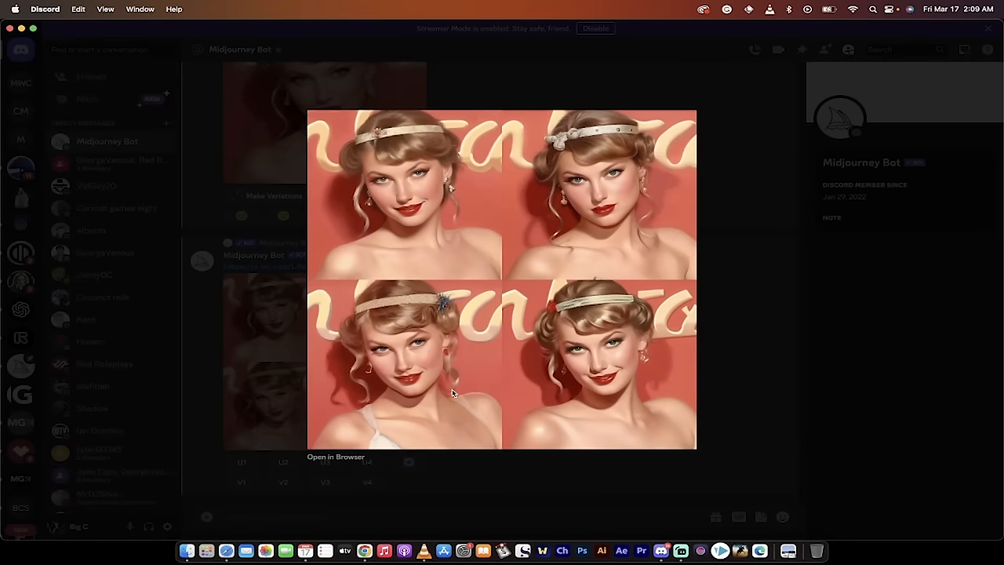
pyautogui.moveTo(596, 218)
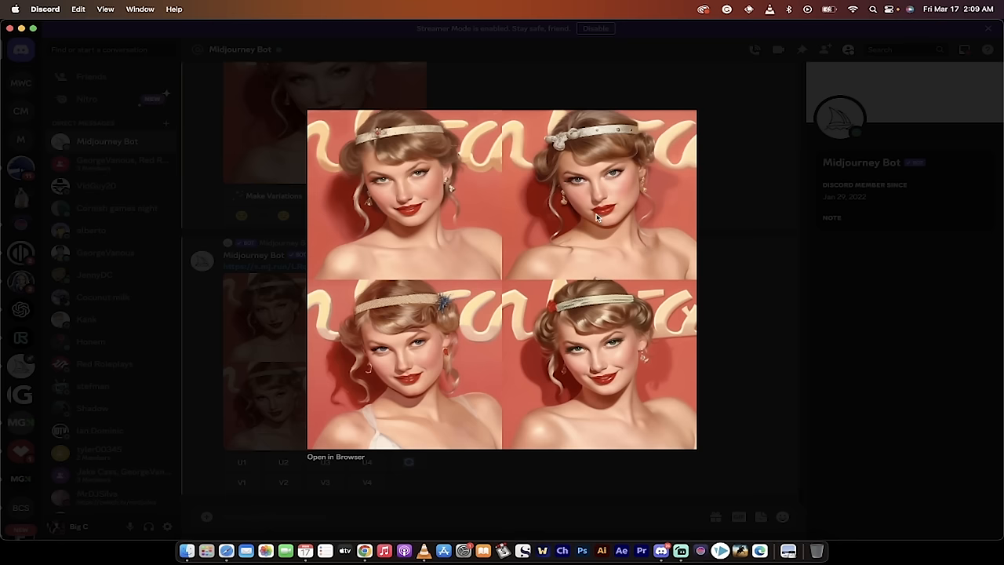
pyautogui.moveTo(723, 377)
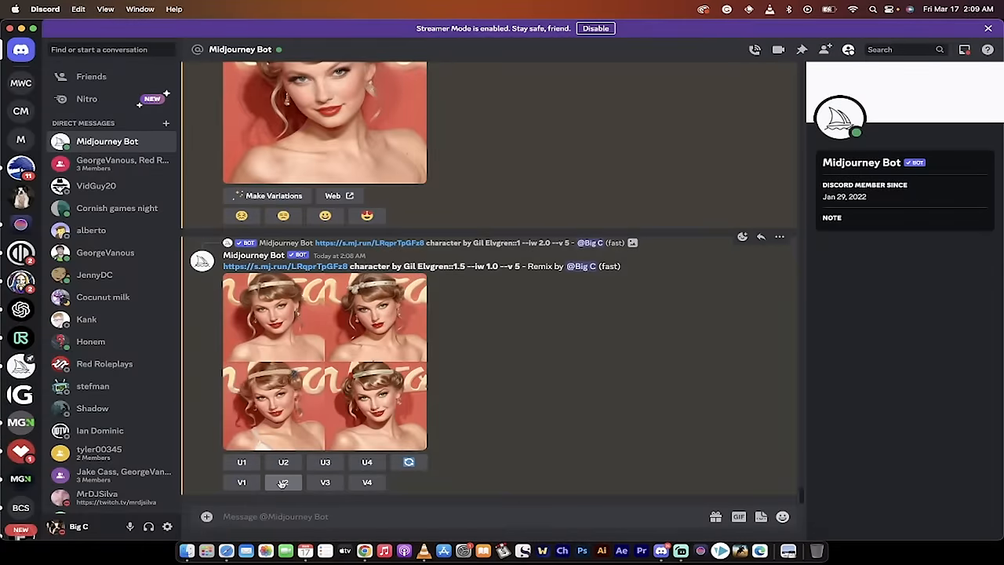
# Upscale image 2, then remix it with Gil Elvgren::1.5 and --iw 2.0.
pyautogui.click(282, 483)
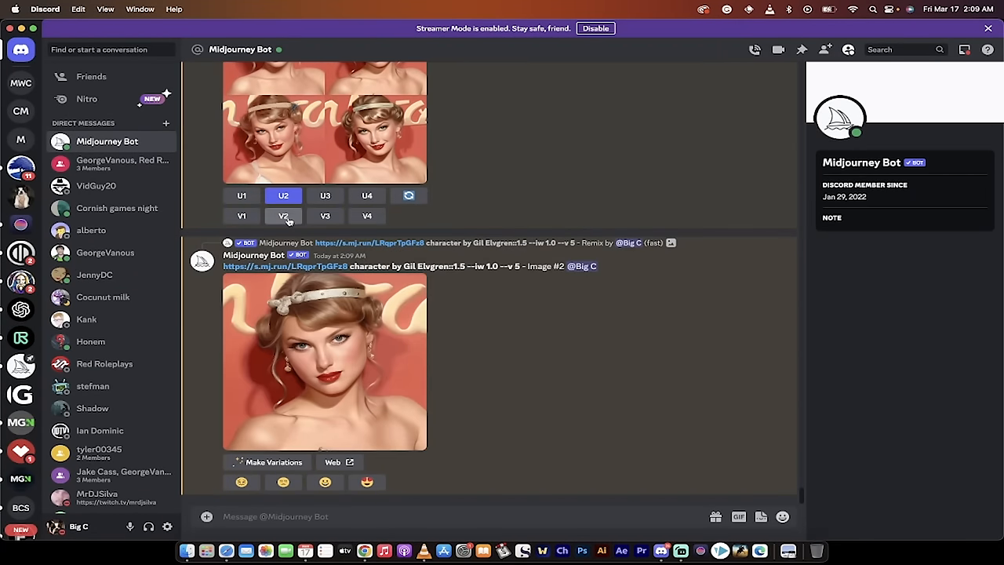
pyautogui.click(282, 217)
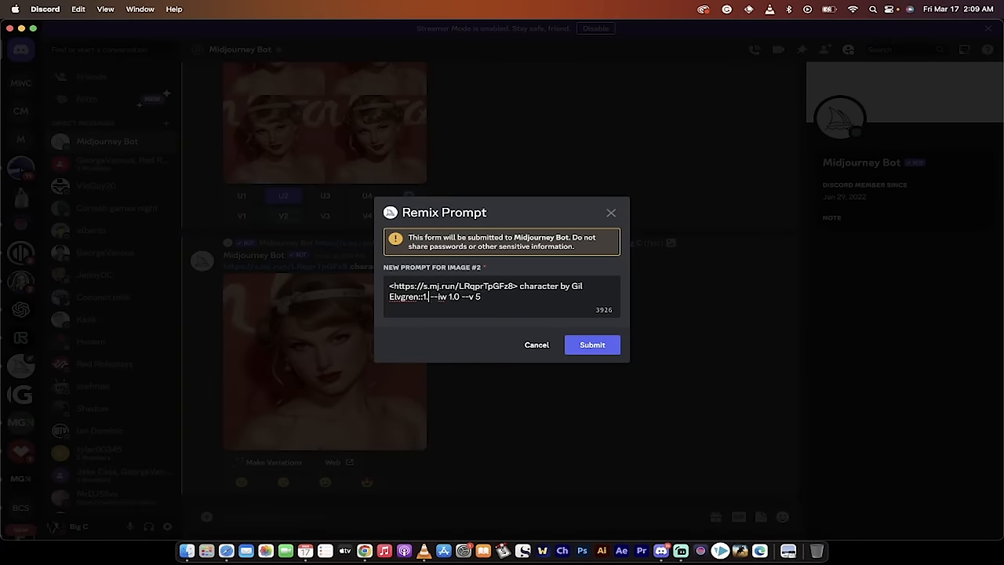
pyautogui.write('5')
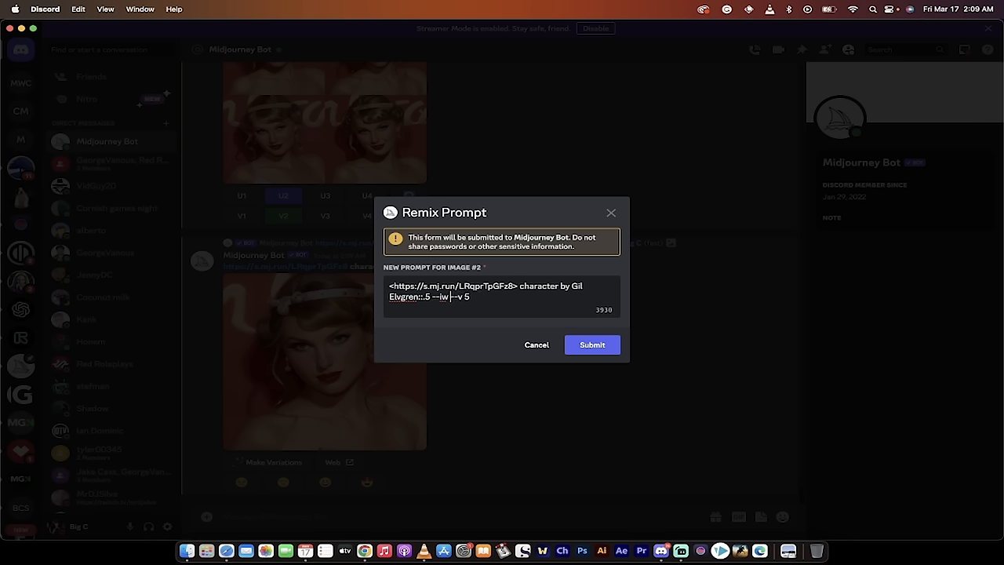
pyautogui.write('2.0')
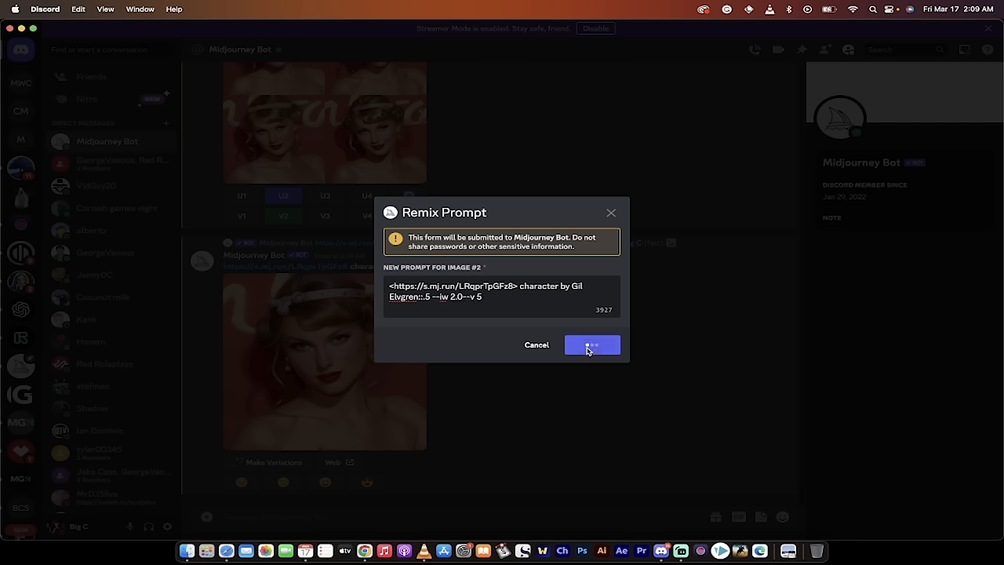
pyautogui.click(593, 345)
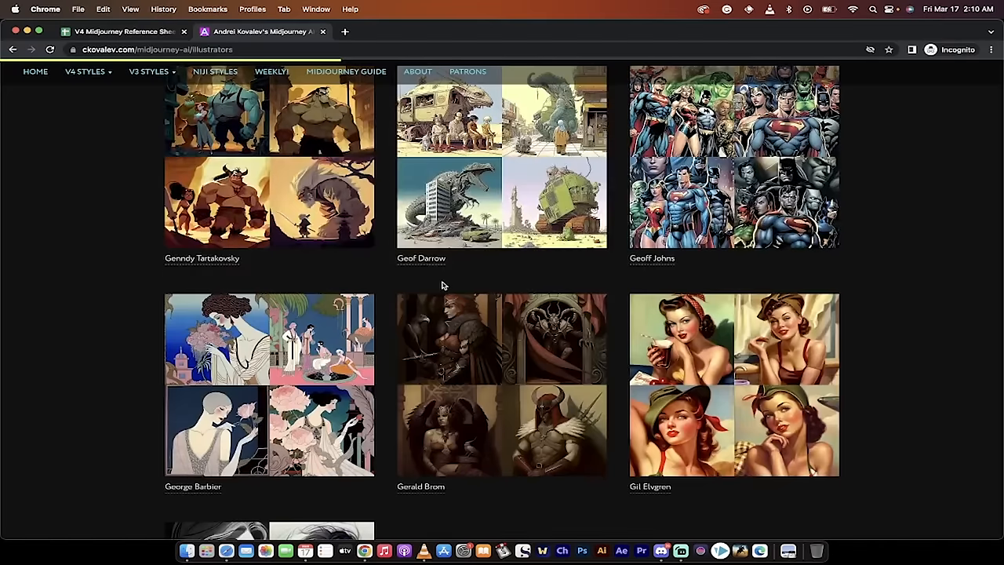
# Scroll the Midlibrary illustrators page down to the Glen Keane samples.
pyautogui.scroll(-3)
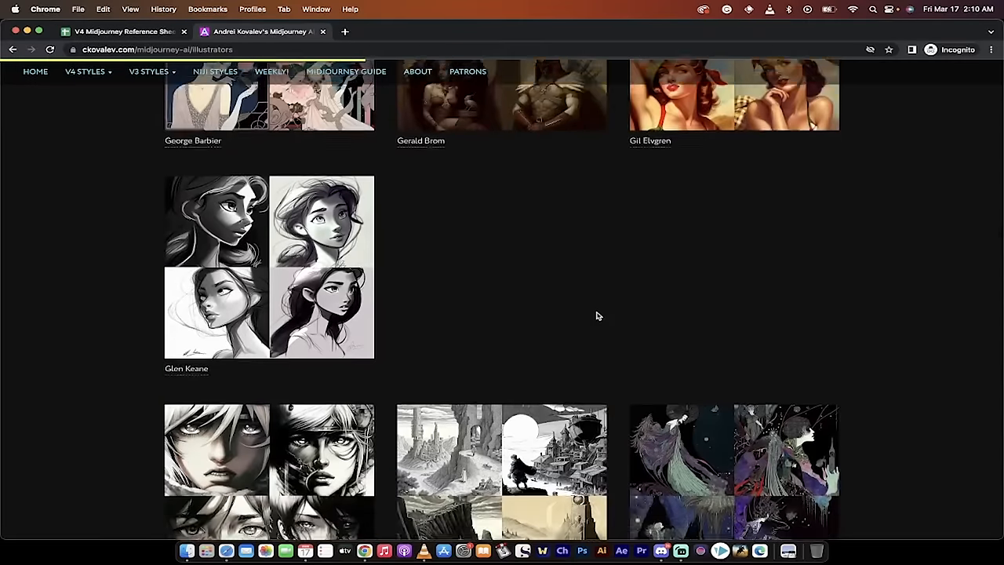
pyautogui.scroll(-3)
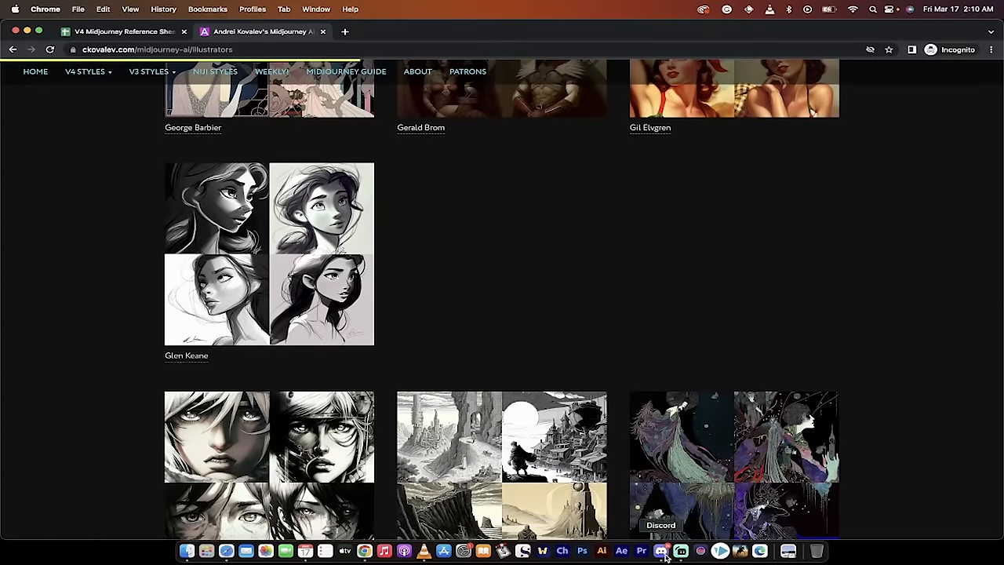
# Back in Discord, replace Gil Elvgren with Glen Keane in the remix prompt and submit.
pyautogui.click(661, 549)
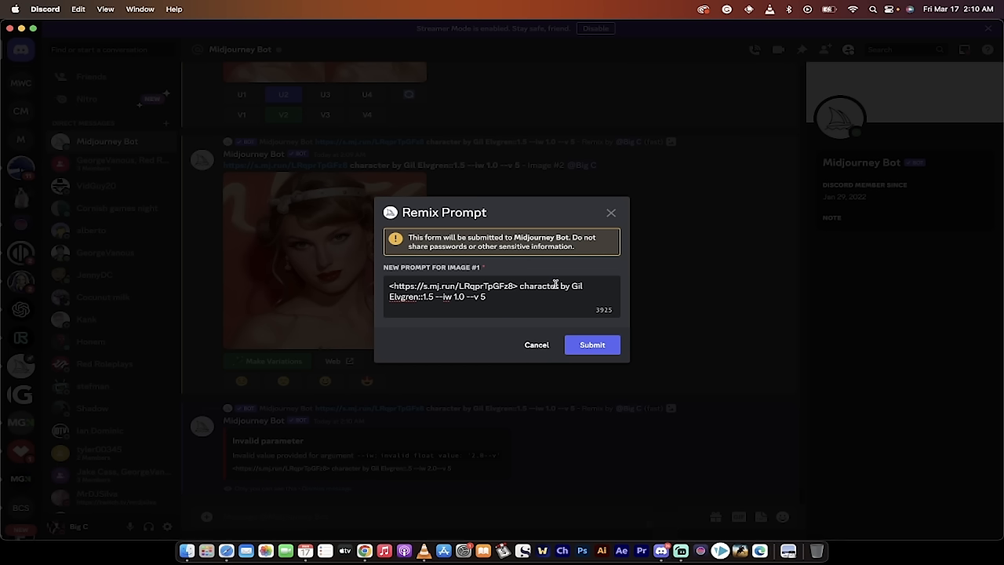
pyautogui.moveTo(556, 286); pyautogui.dragTo(465, 297)
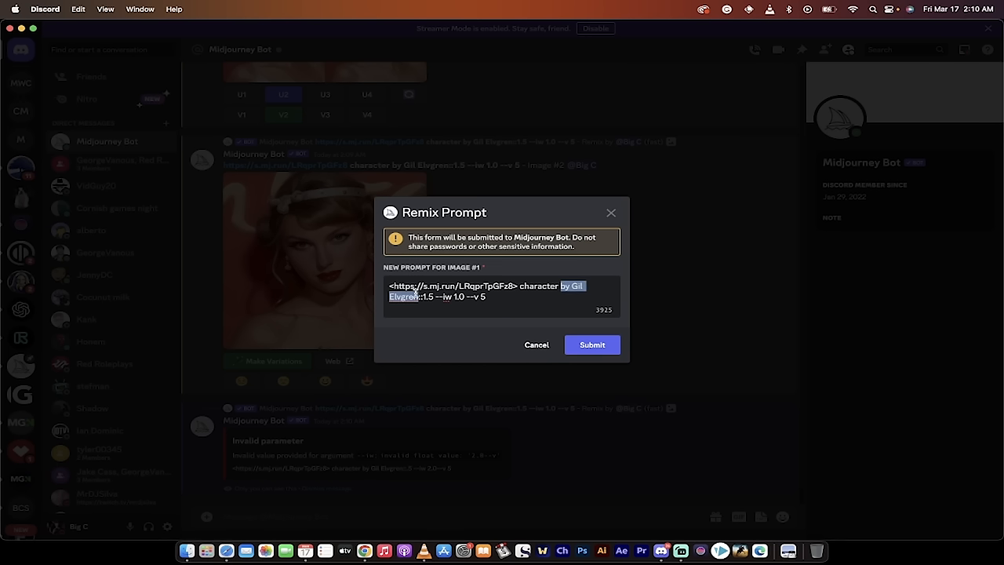
pyautogui.write('Glen Keane')
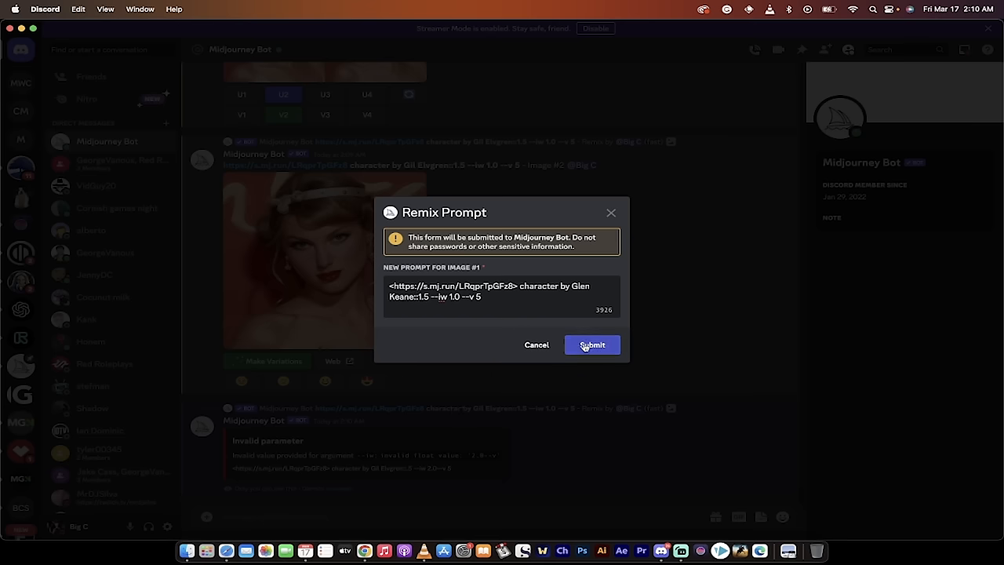
pyautogui.click(592, 345)
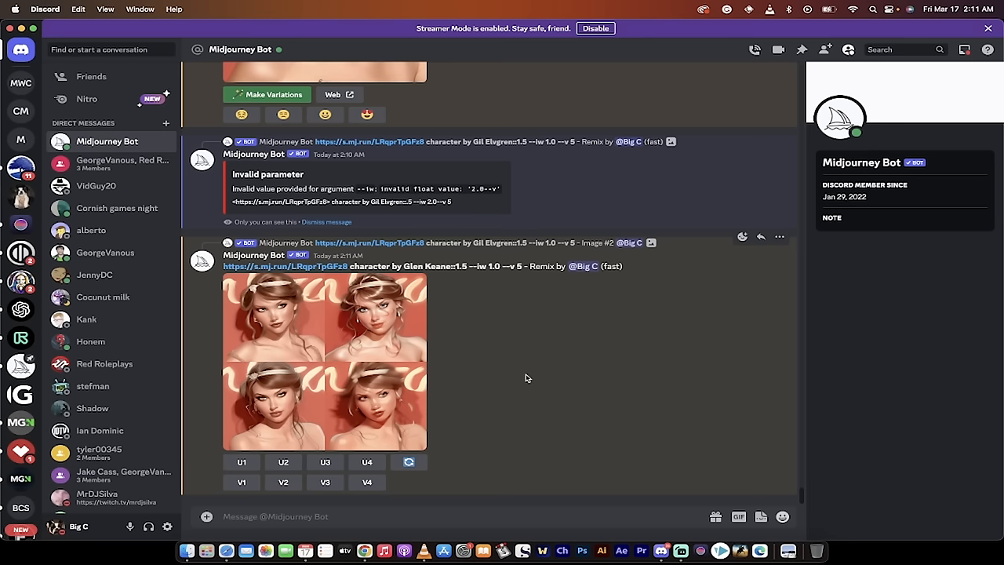
pyautogui.moveTo(367, 380)
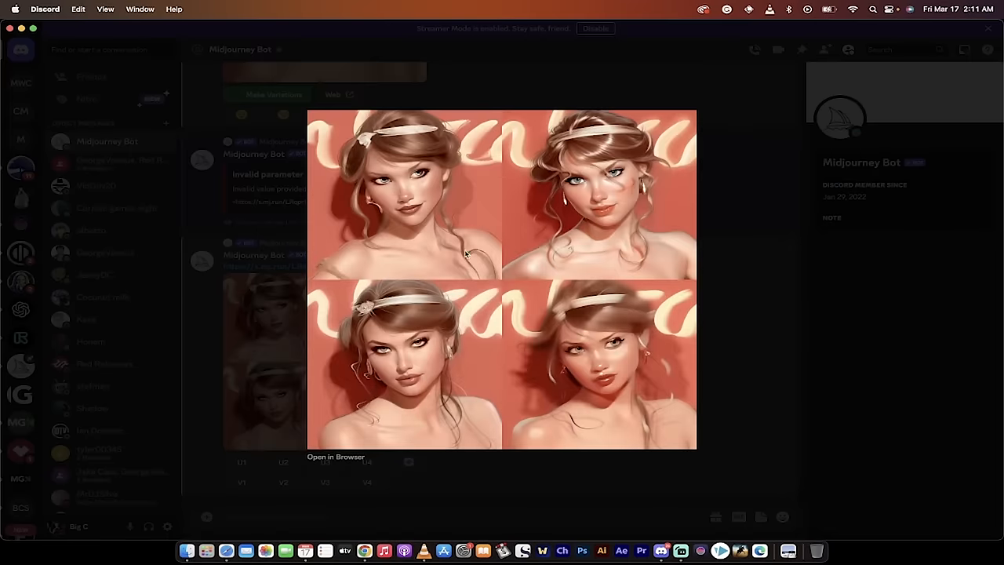
pyautogui.moveTo(649, 362)
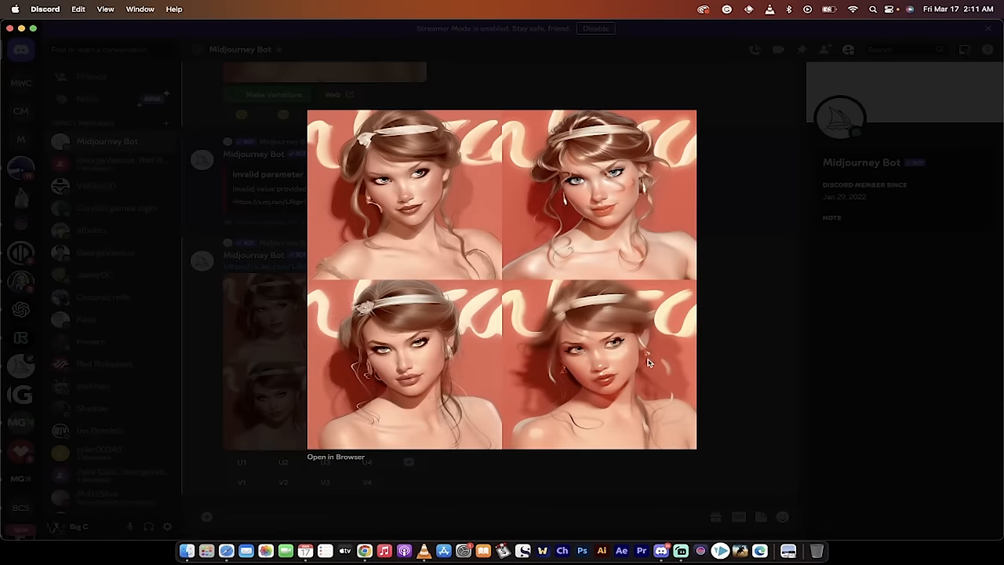
pyautogui.moveTo(606, 363)
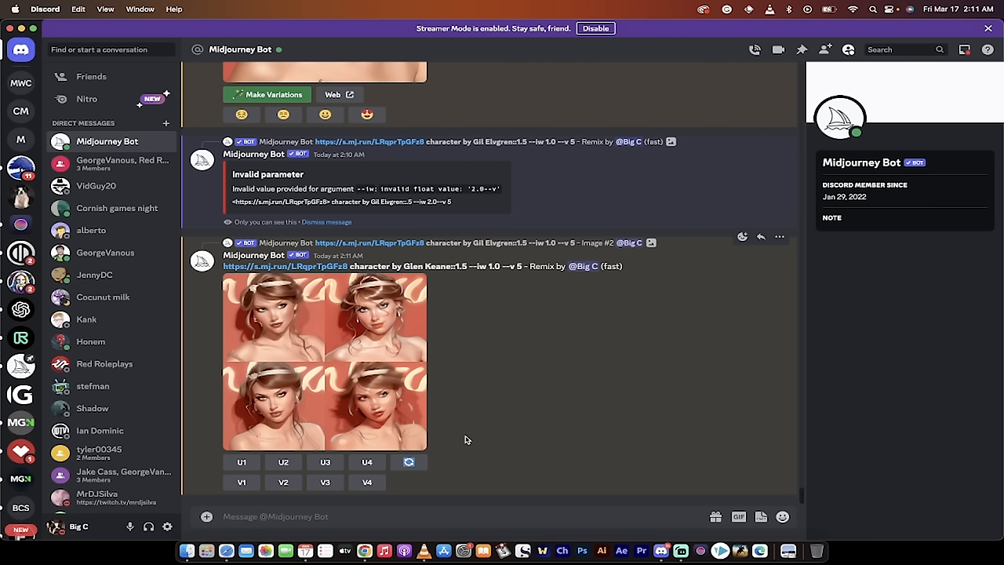
pyautogui.moveTo(560, 527)
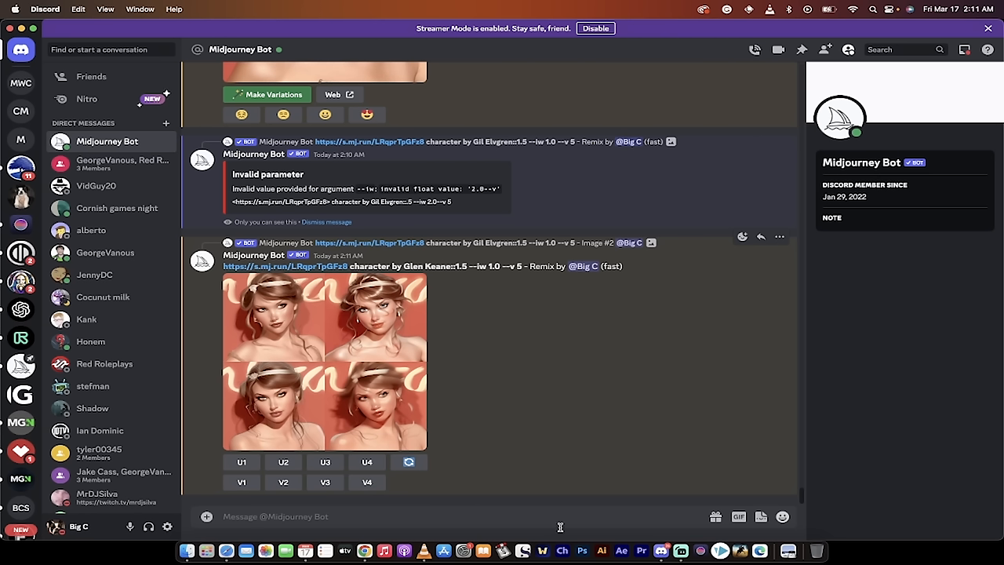